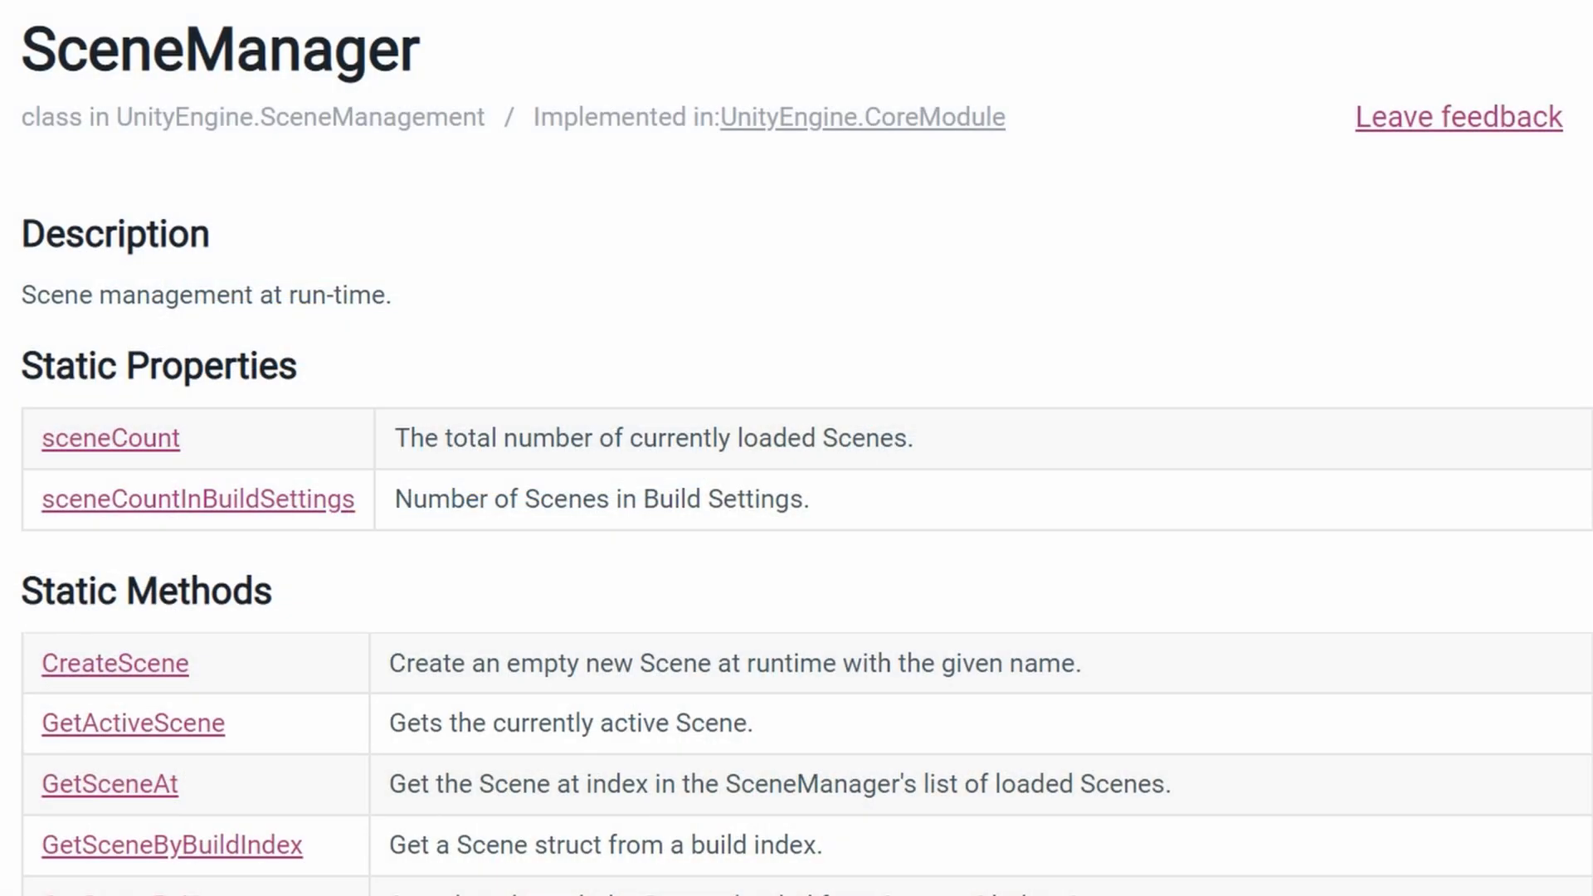
# Scroll the SceneManager page to its Static Methods table with LoadScene and LoadSceneAsync
pyautogui.scroll(-3)
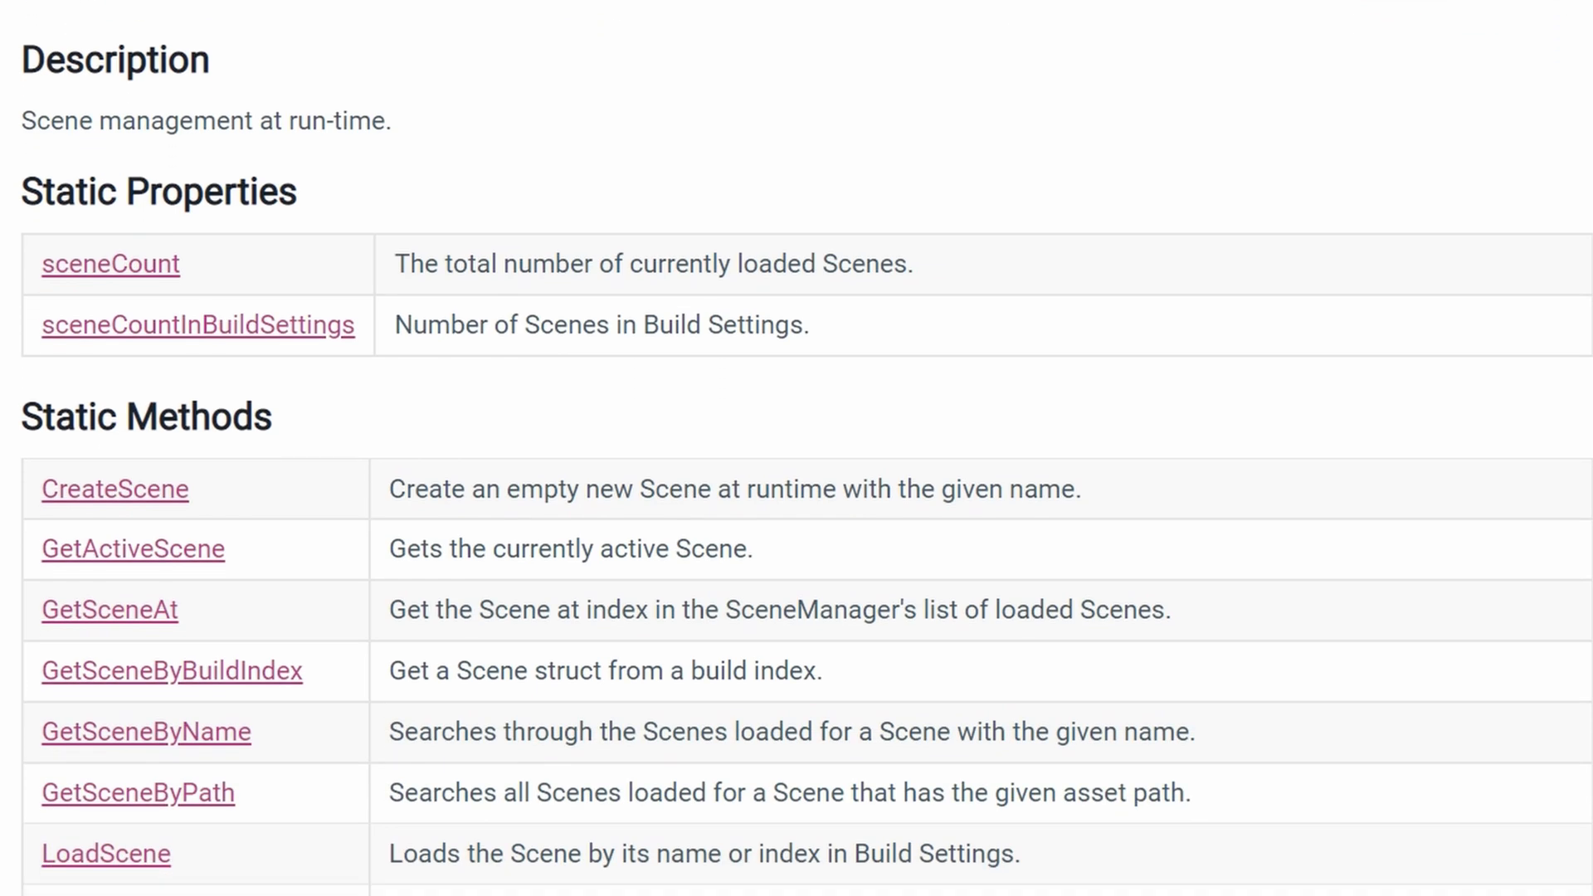
pyautogui.scroll(-3)
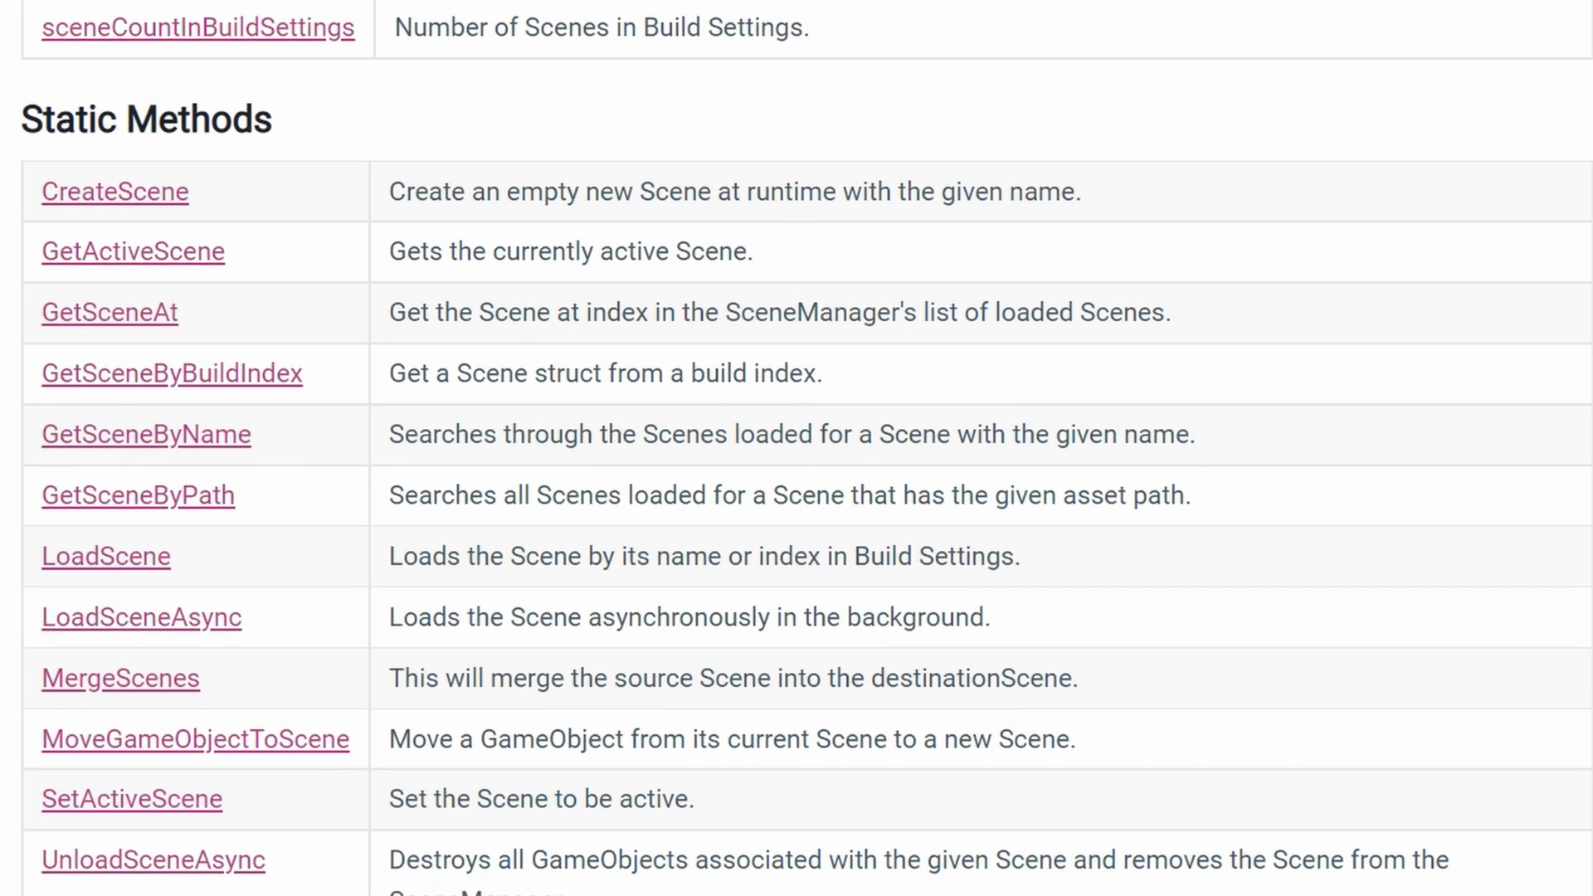
pyautogui.scroll(-3)
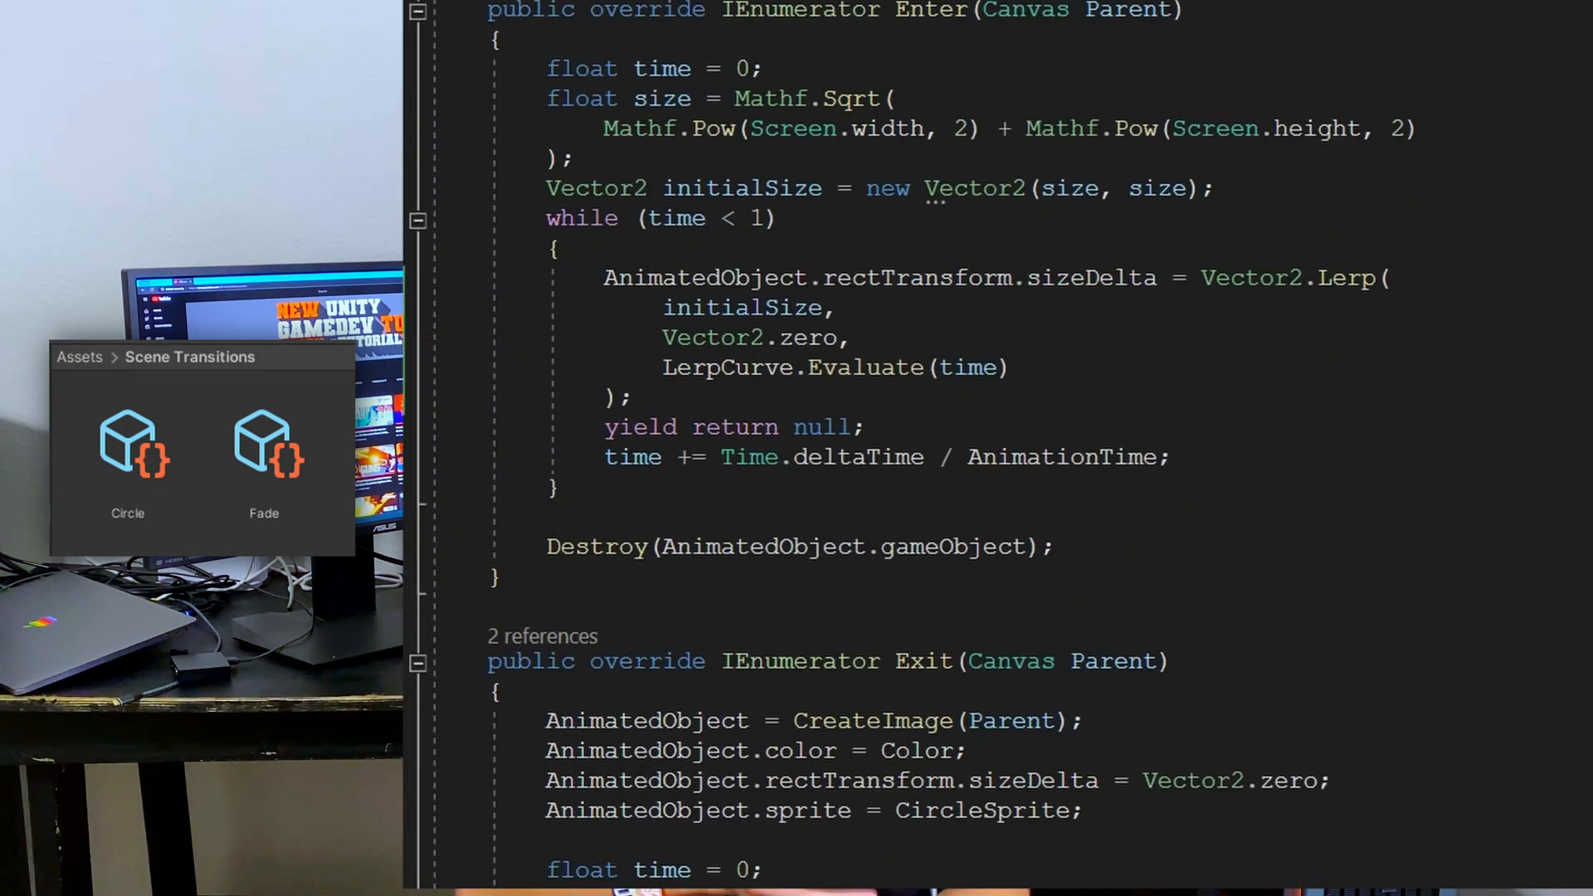
# Scroll past the circle transition's Enter coroutine to its full Exit coroutine
pyautogui.scroll(-3)
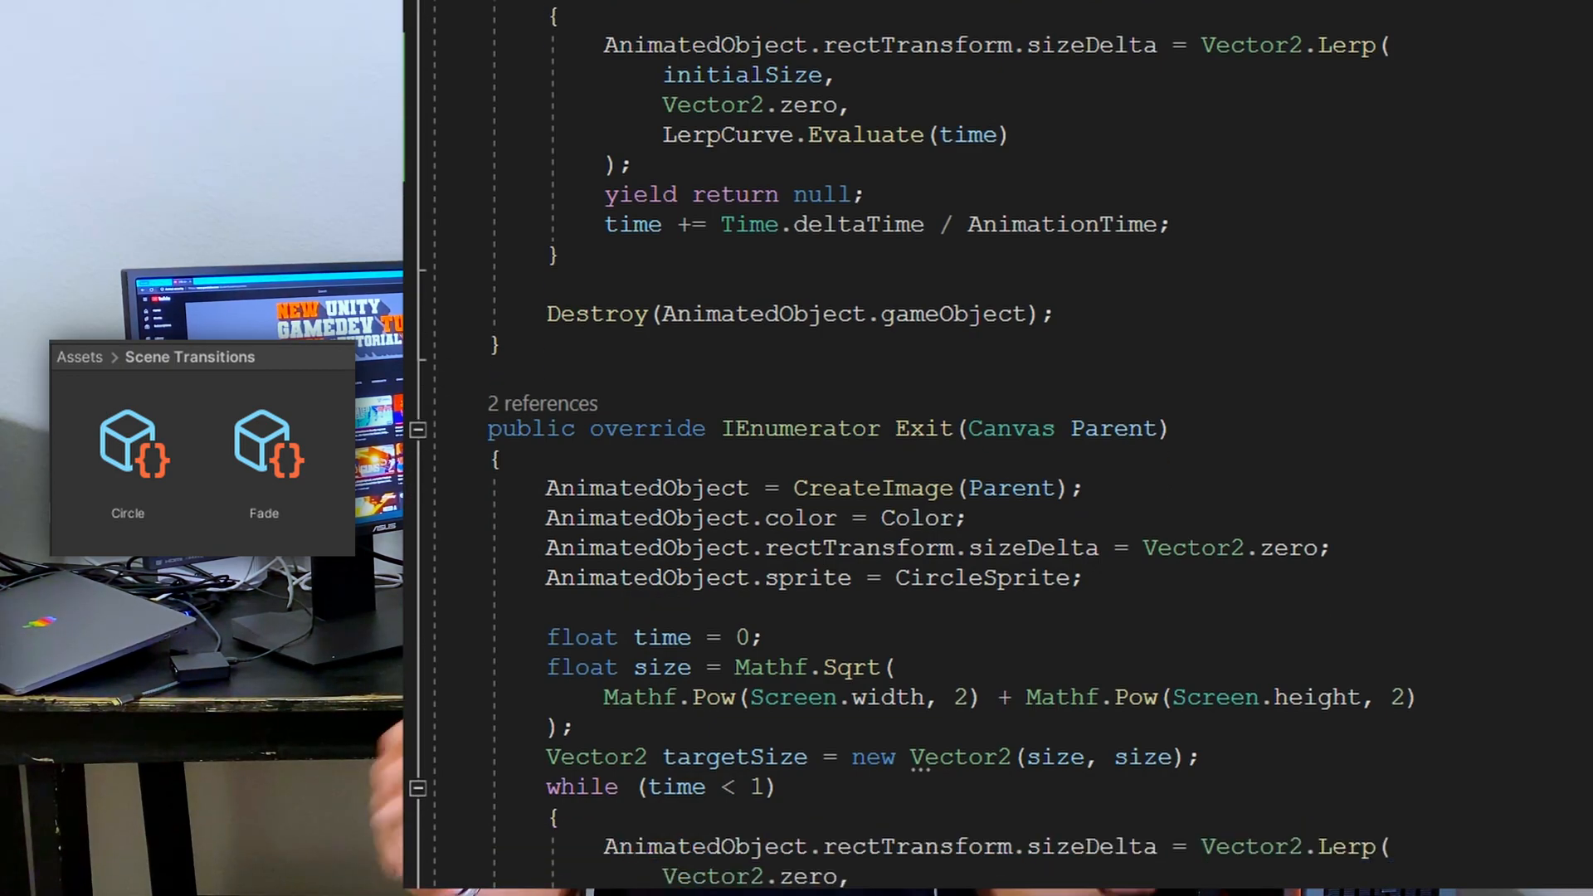
pyautogui.scroll(-3)
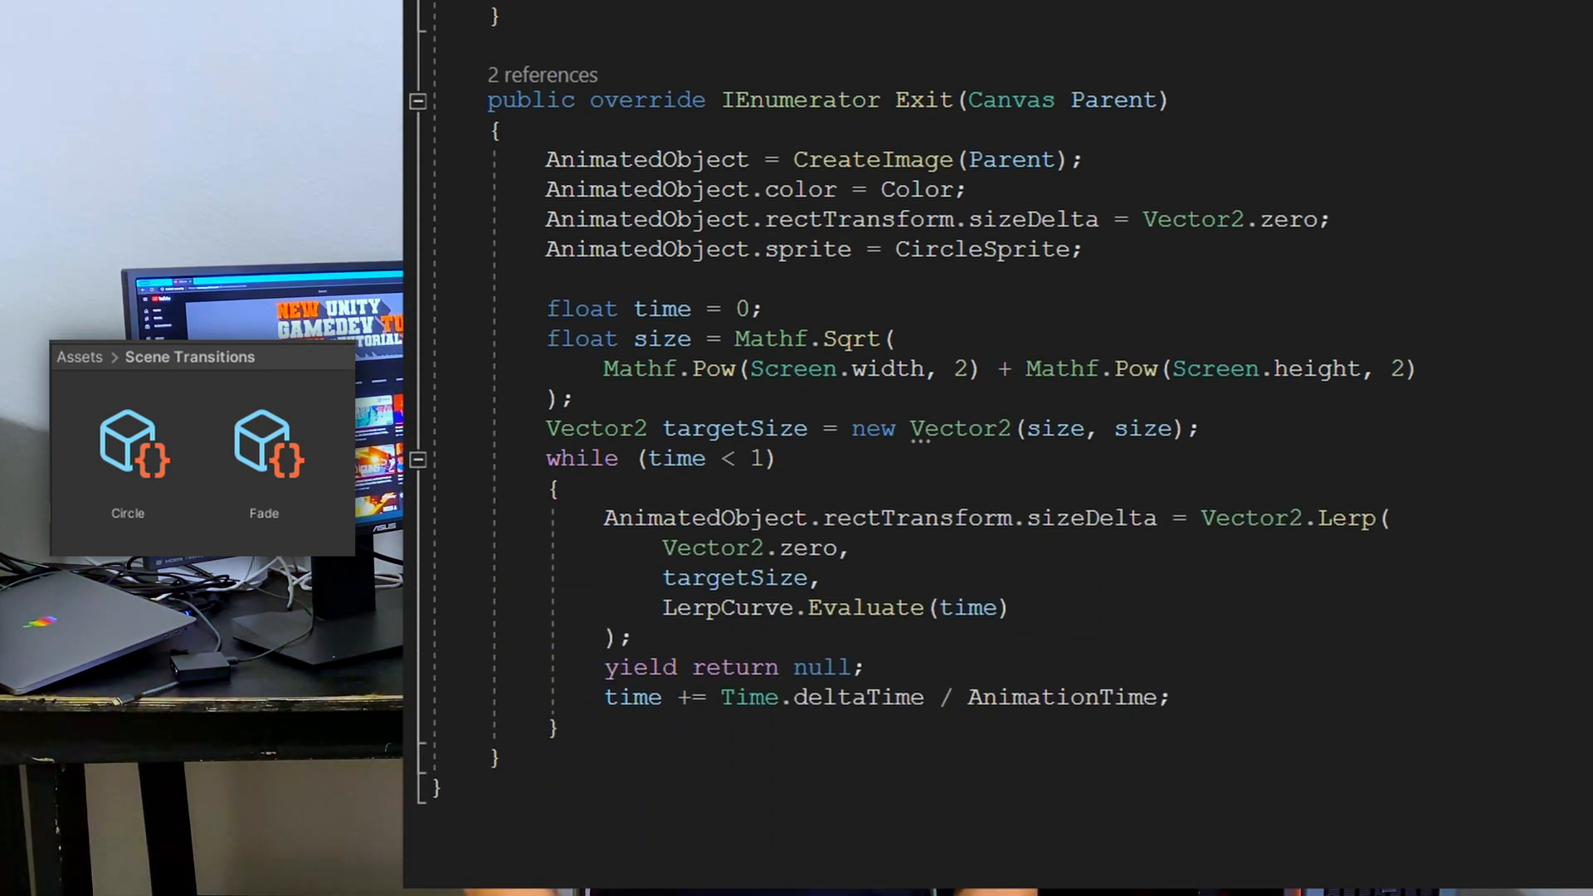
pyautogui.scroll(-3)
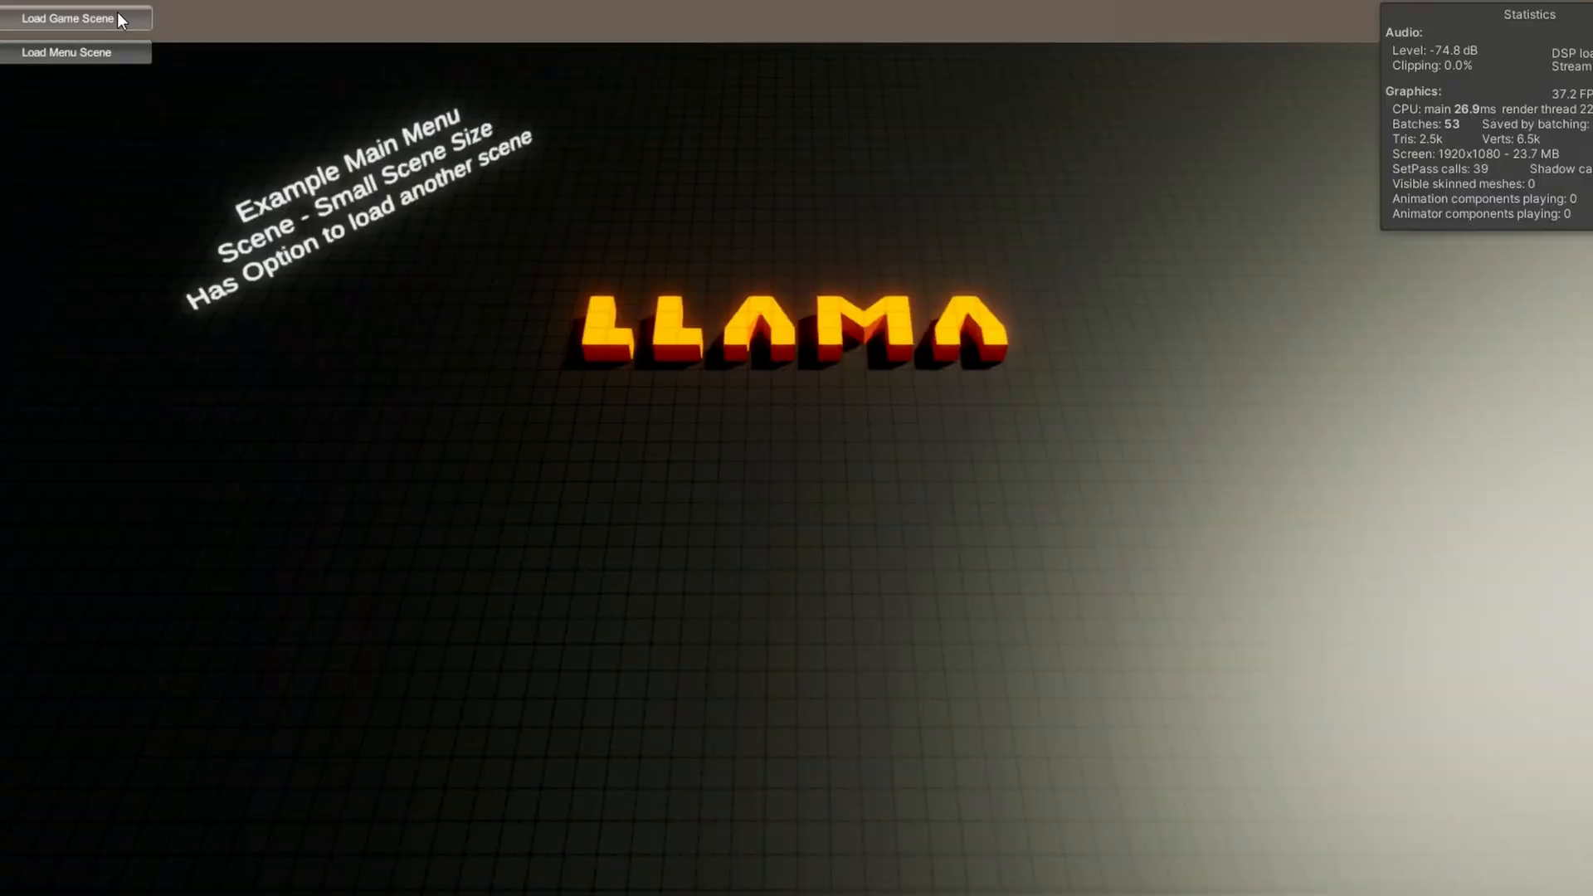
# Alternate the Load Game Scene and Load Menu Scene buttons so each transition plays
pyautogui.click(66, 18)
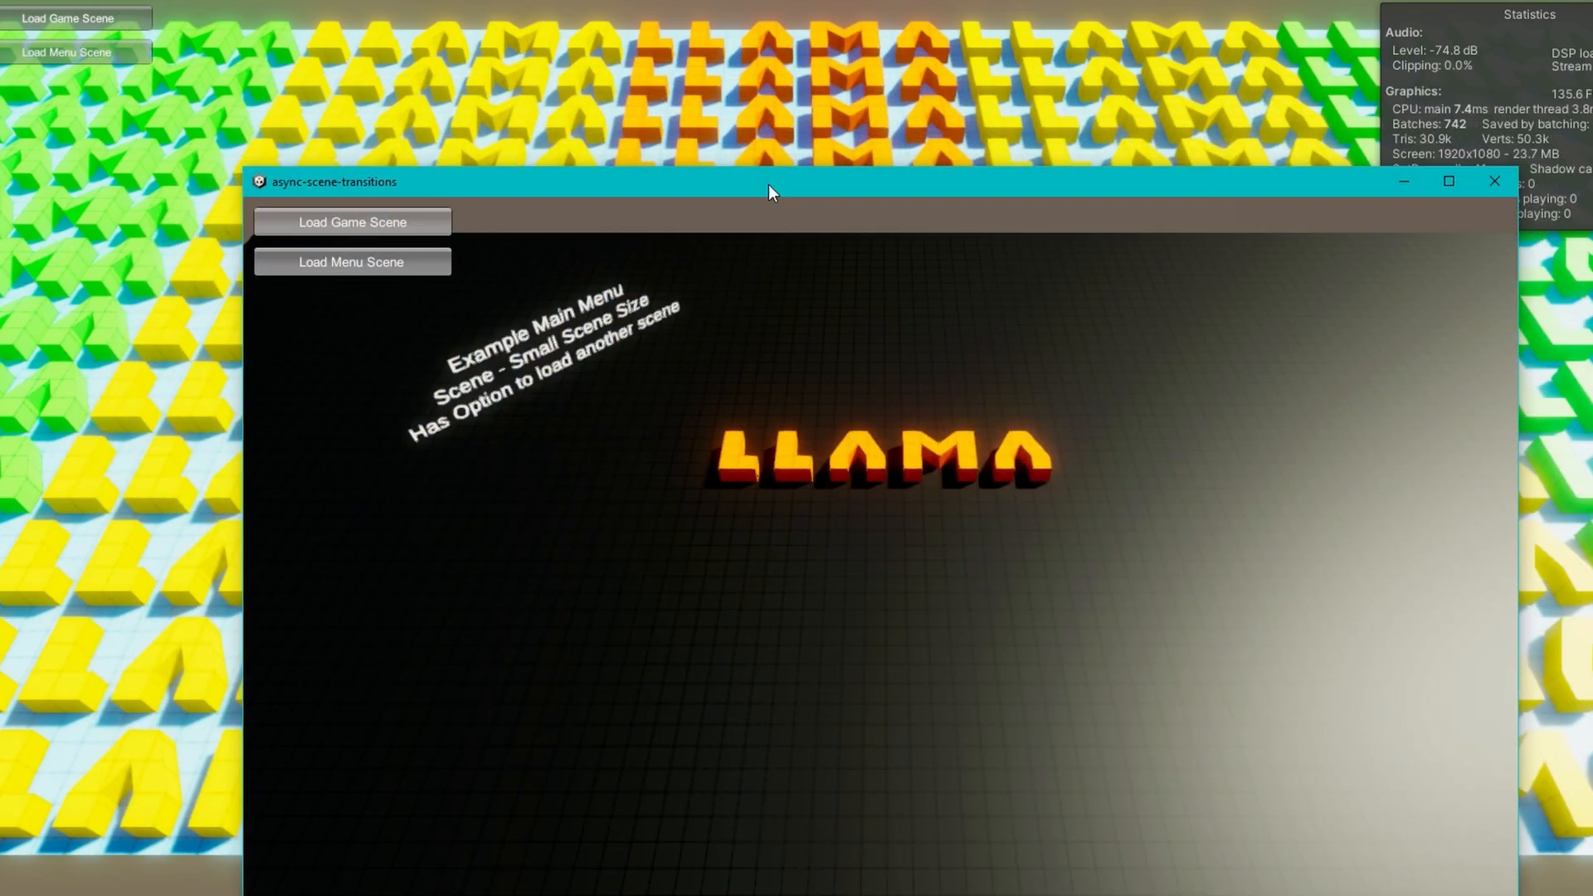
pyautogui.click(351, 220)
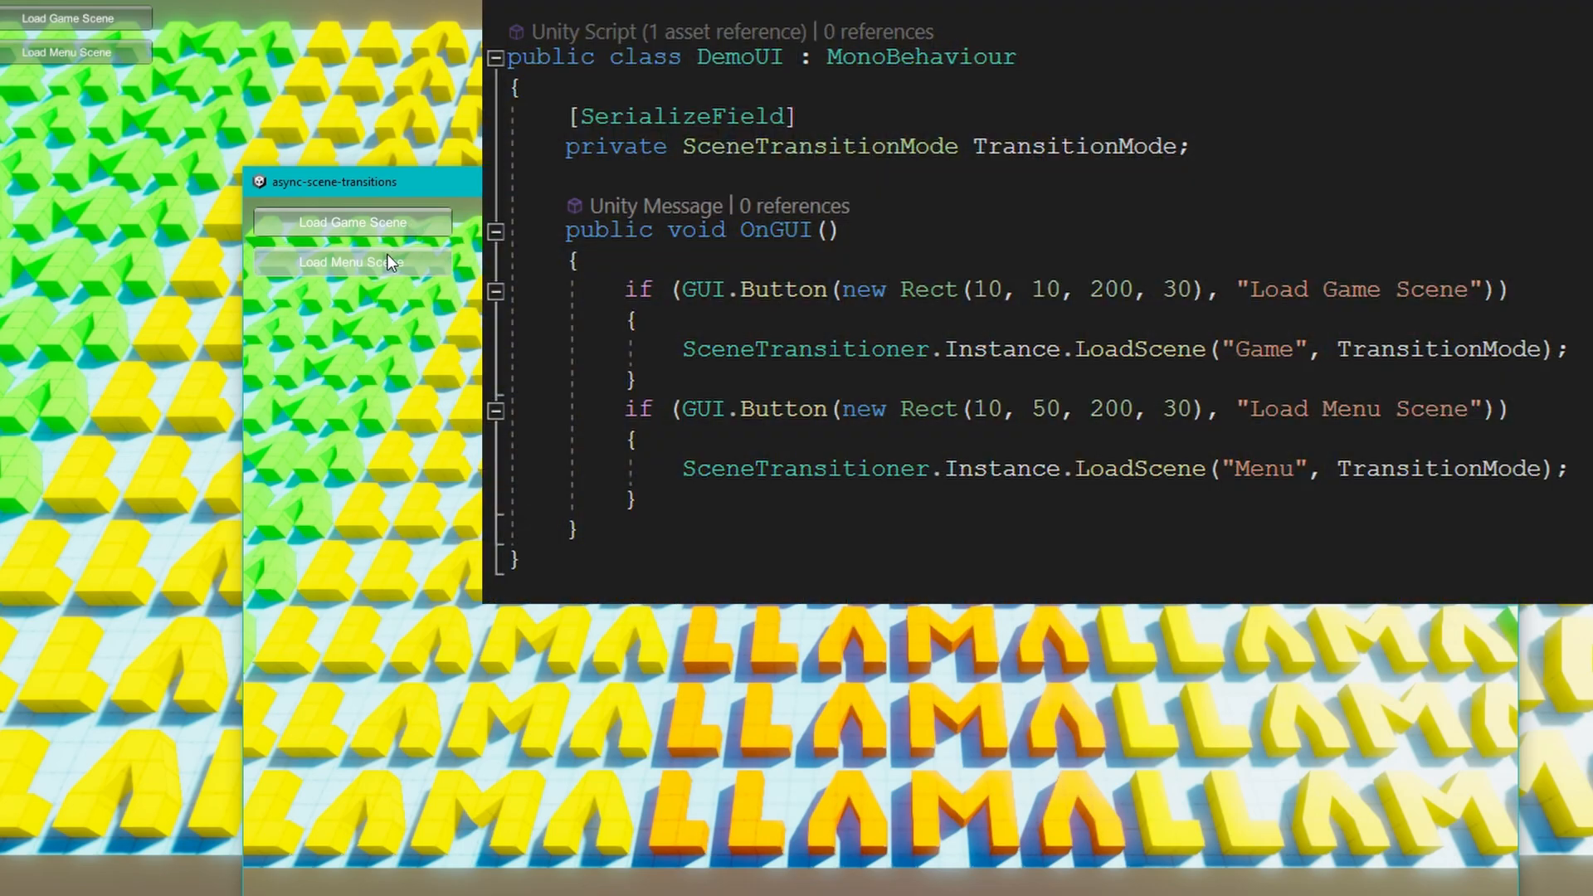
pyautogui.click(351, 262)
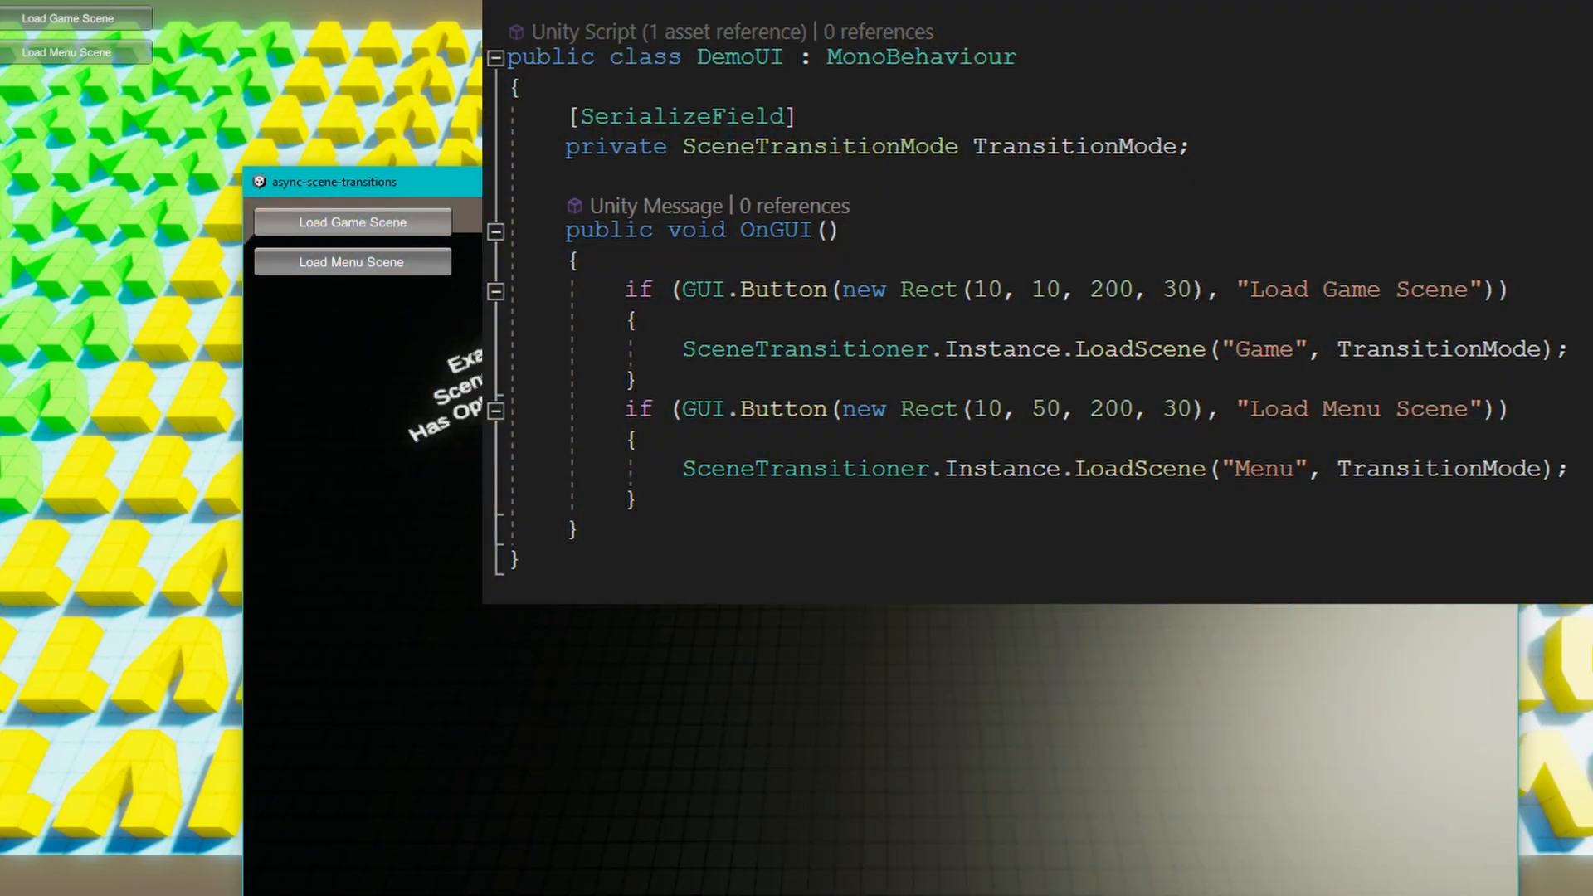
pyautogui.click(352, 221)
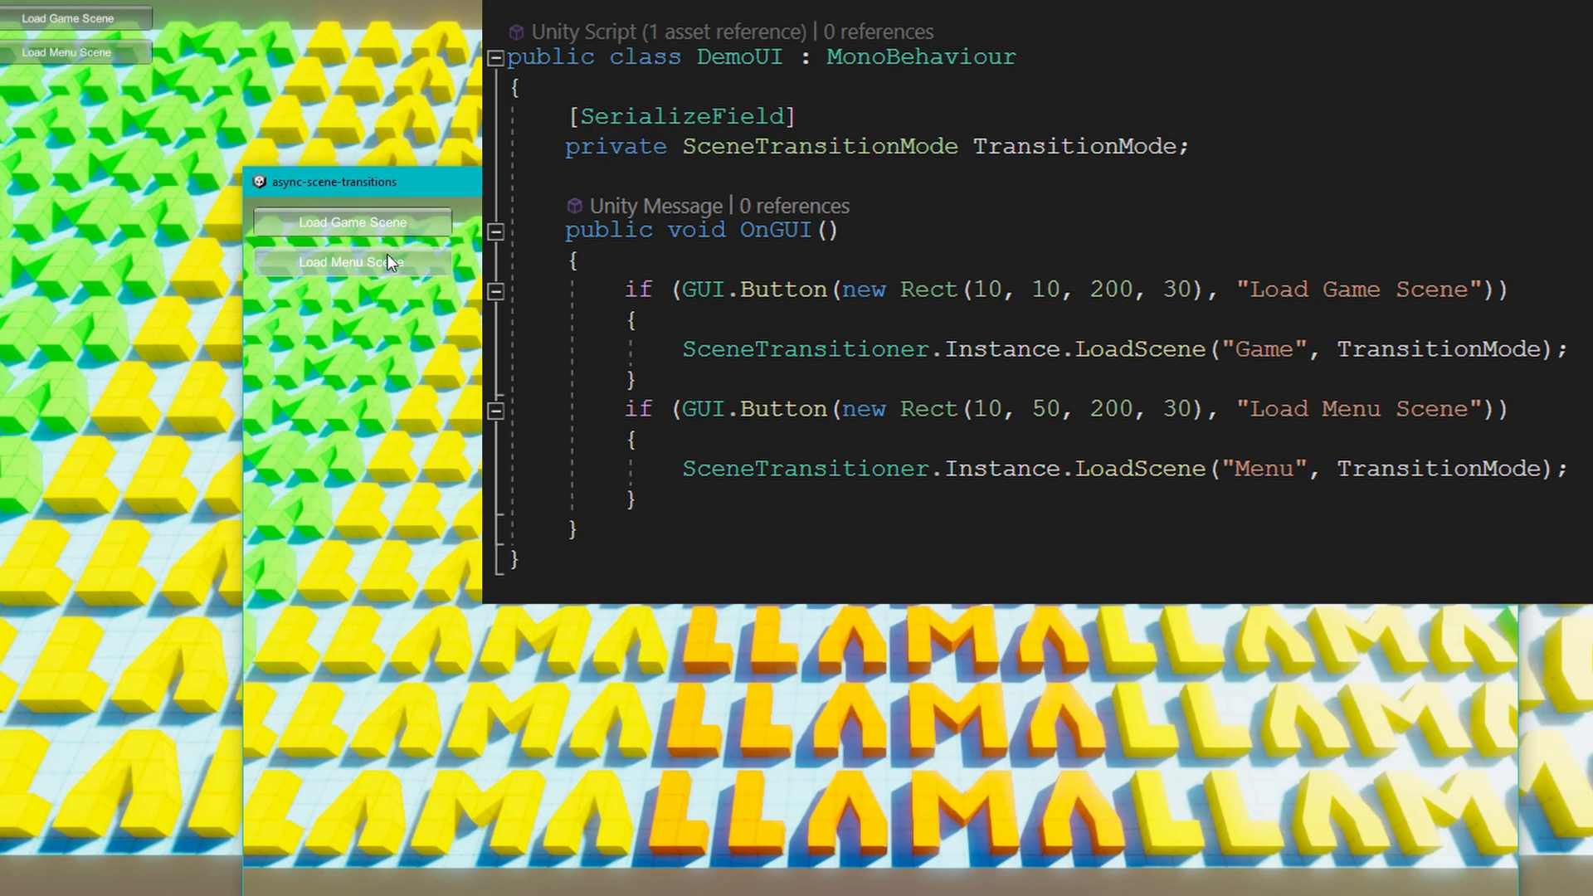
pyautogui.click(352, 261)
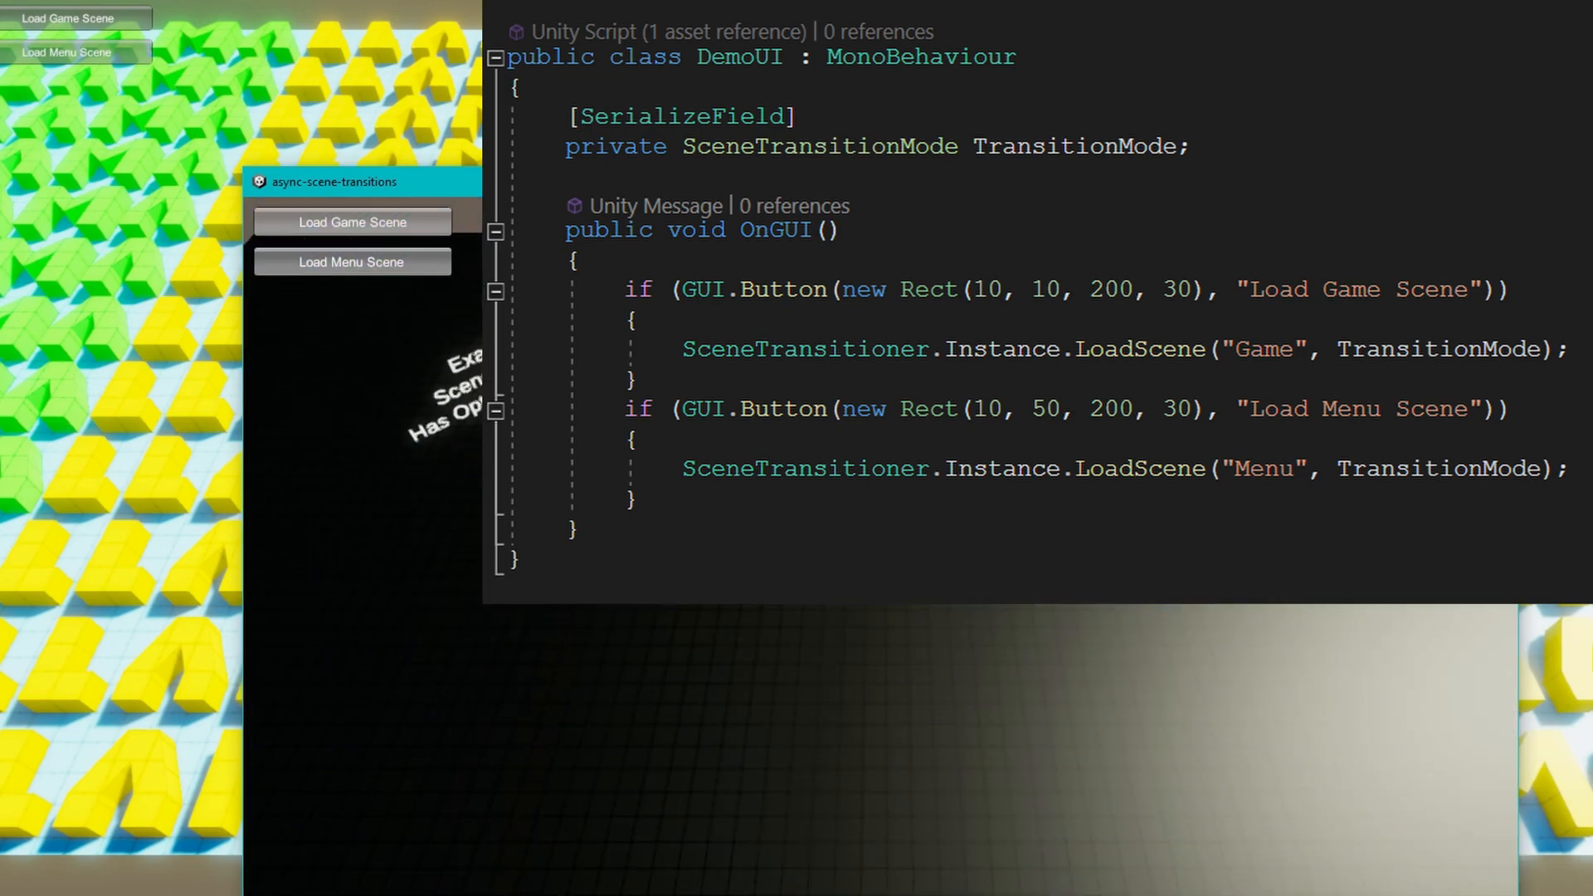
pyautogui.click(350, 221)
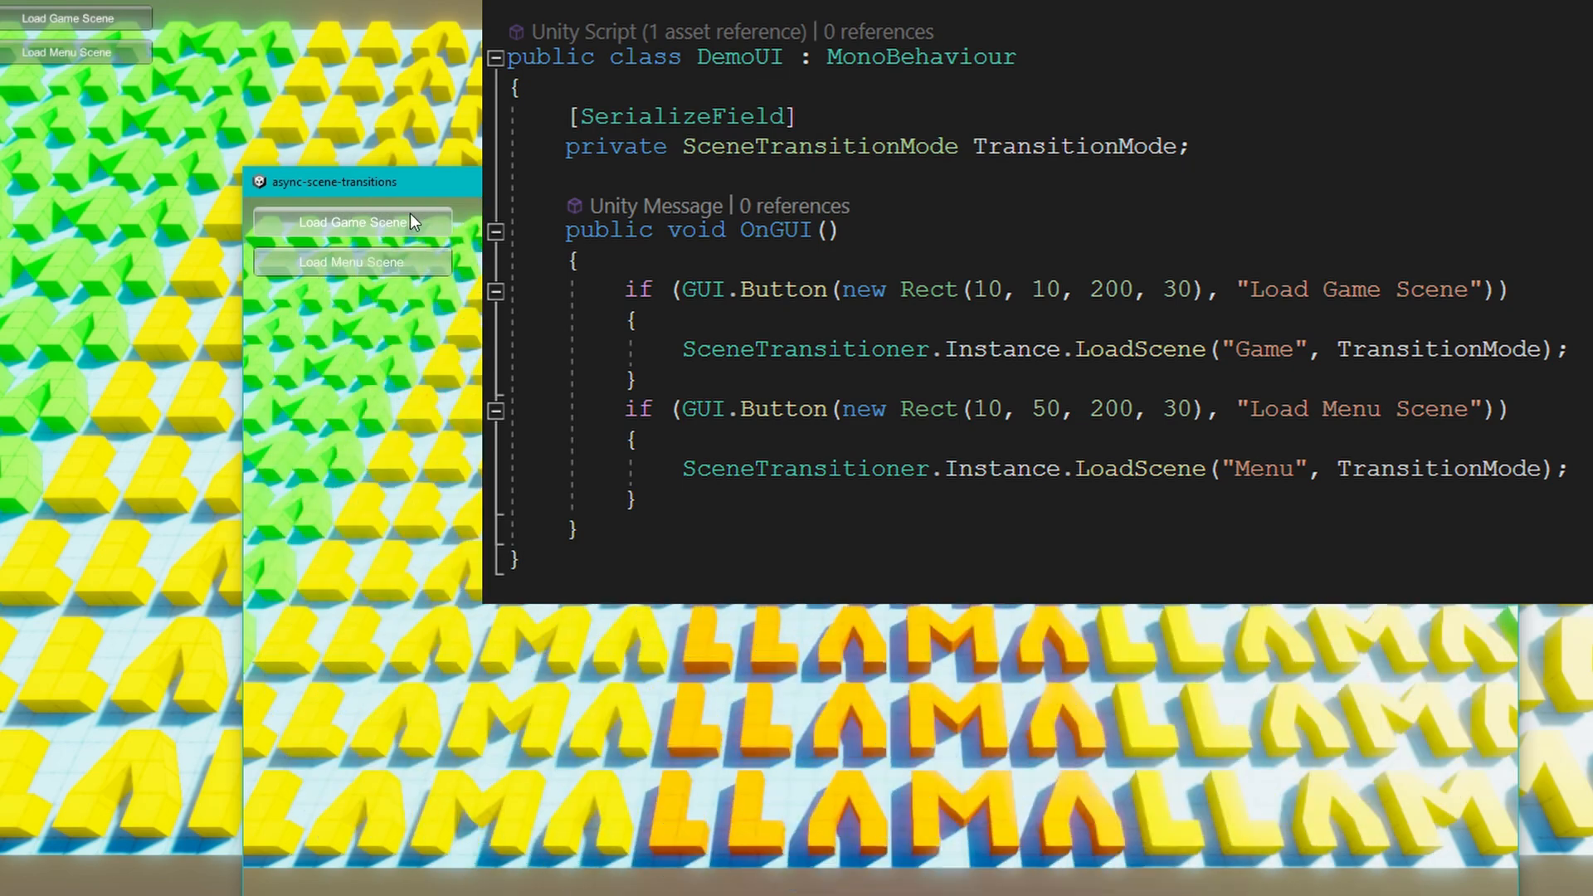
pyautogui.click(352, 262)
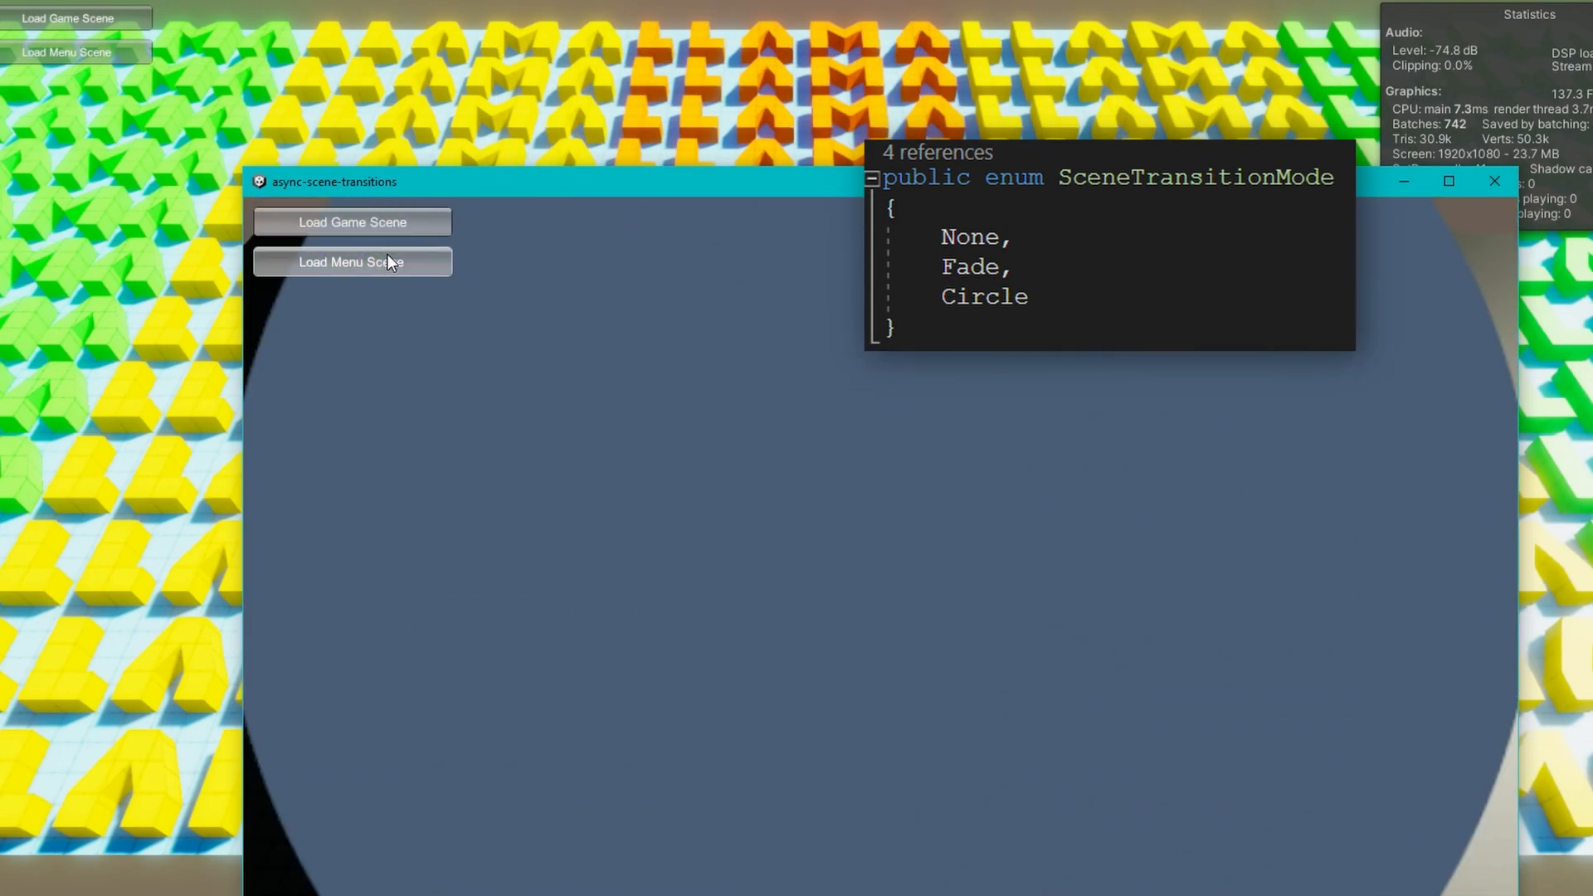
pyautogui.click(352, 260)
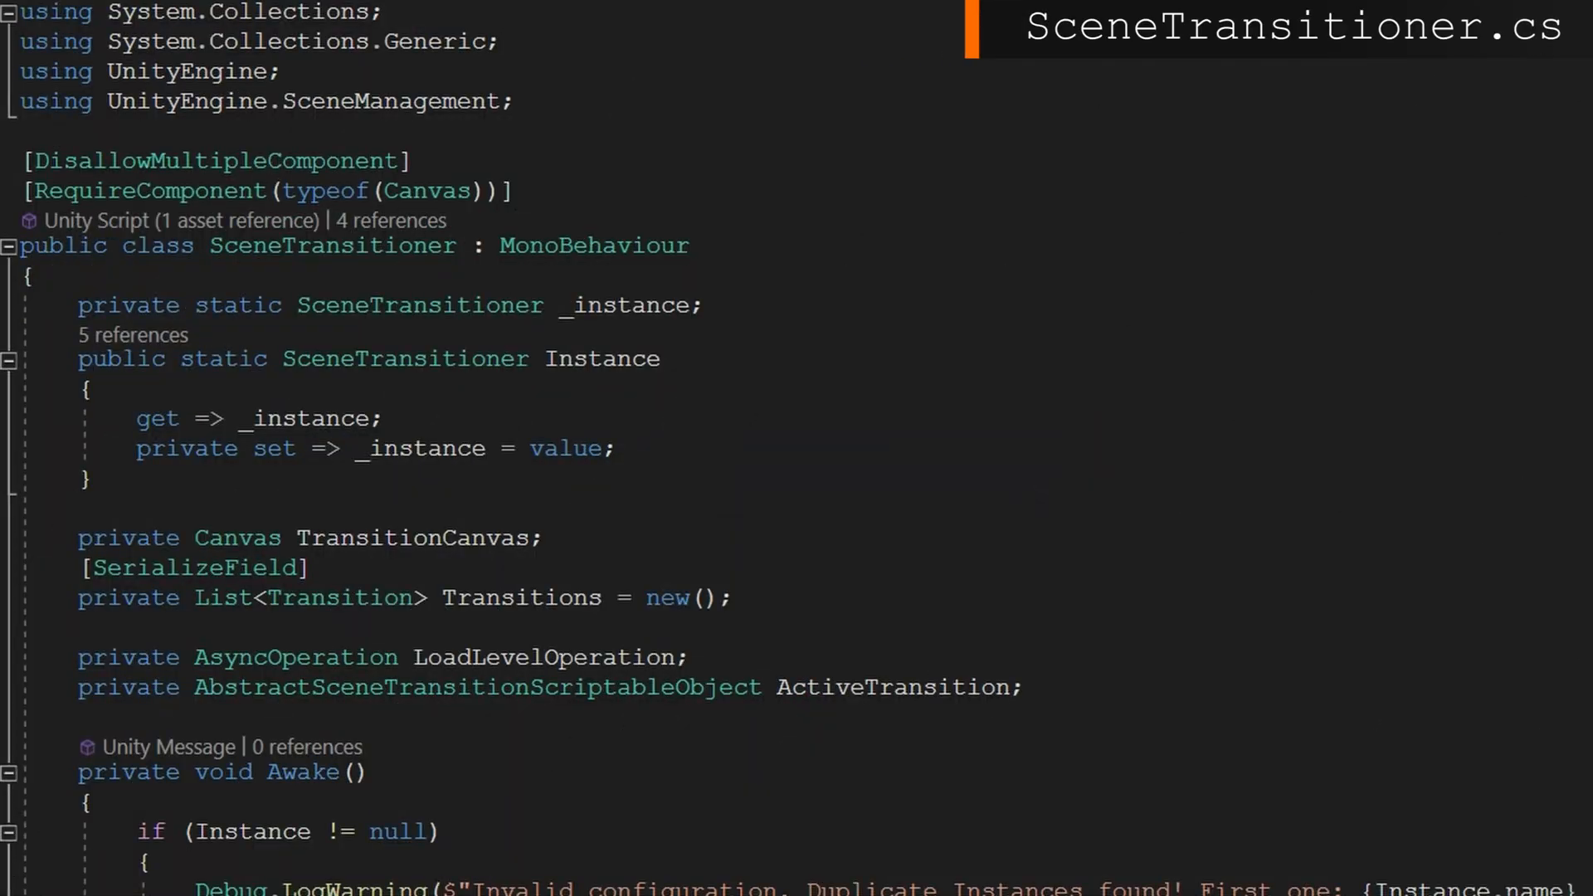
# Scroll SceneTransitioner.cs to its fields and the Awake singleton setup
pyautogui.scroll(-3)
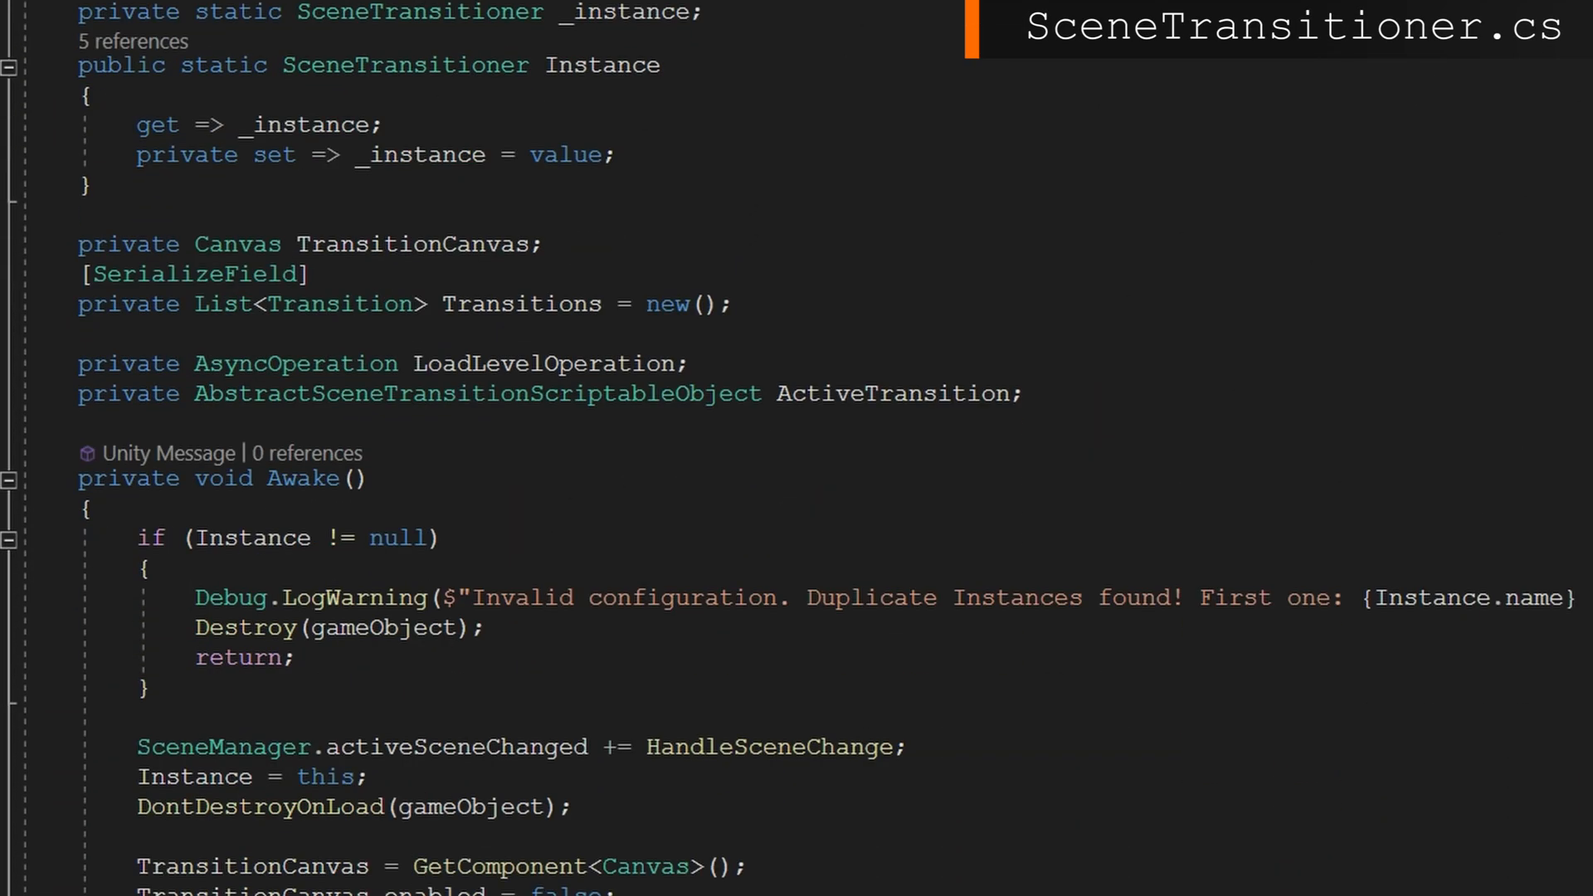
pyautogui.scroll(-3)
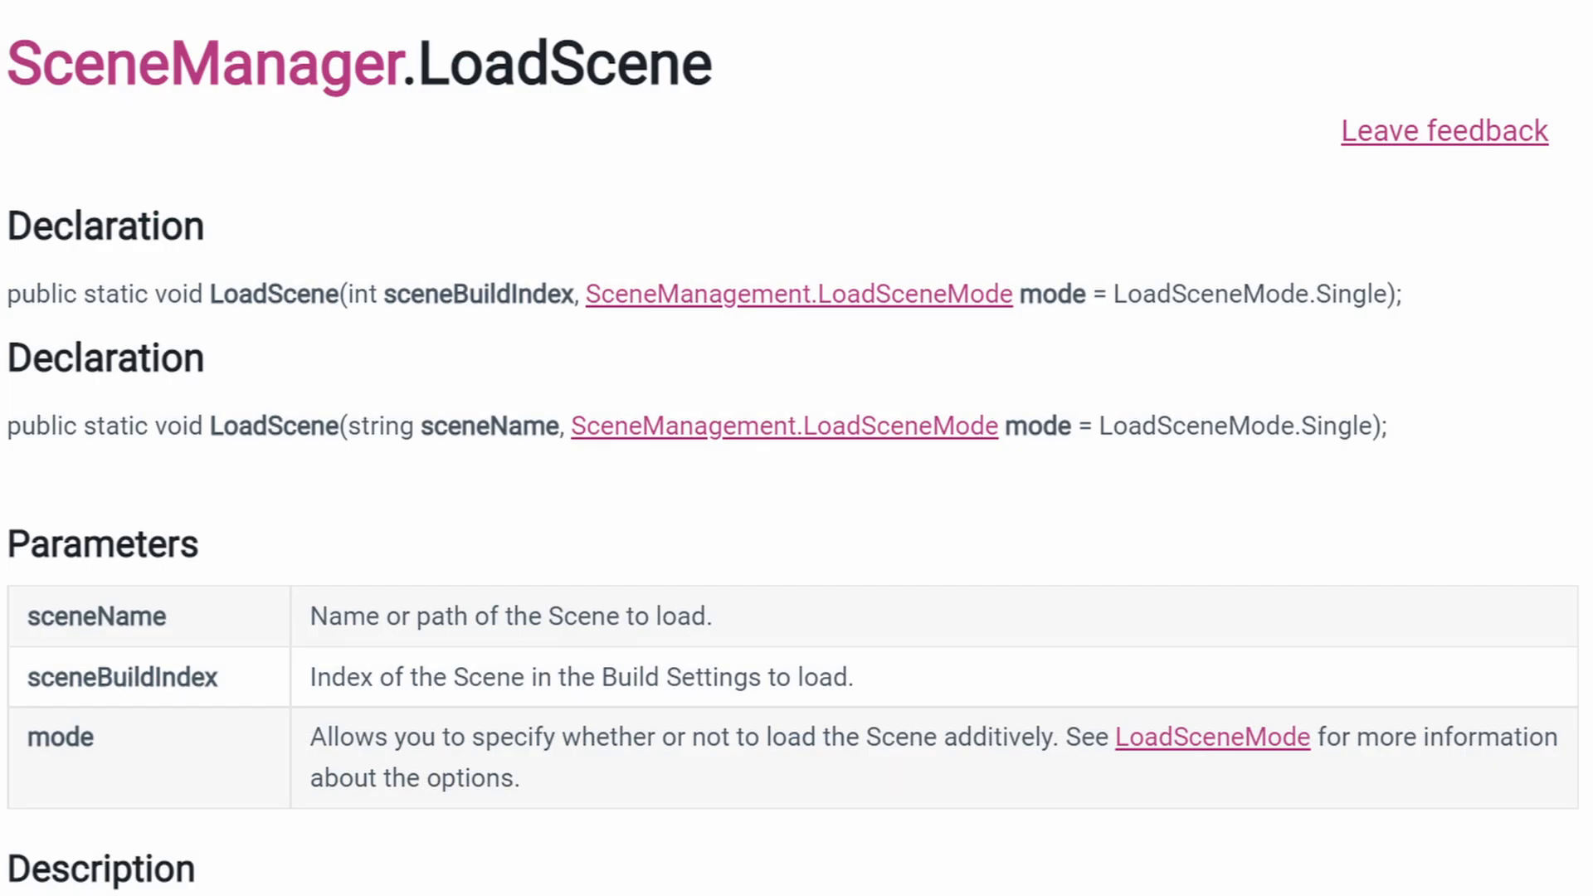
# Follow the LoadScene page's Note link to the SceneManager.LoadSceneAsync reference
pyautogui.scroll(-3)
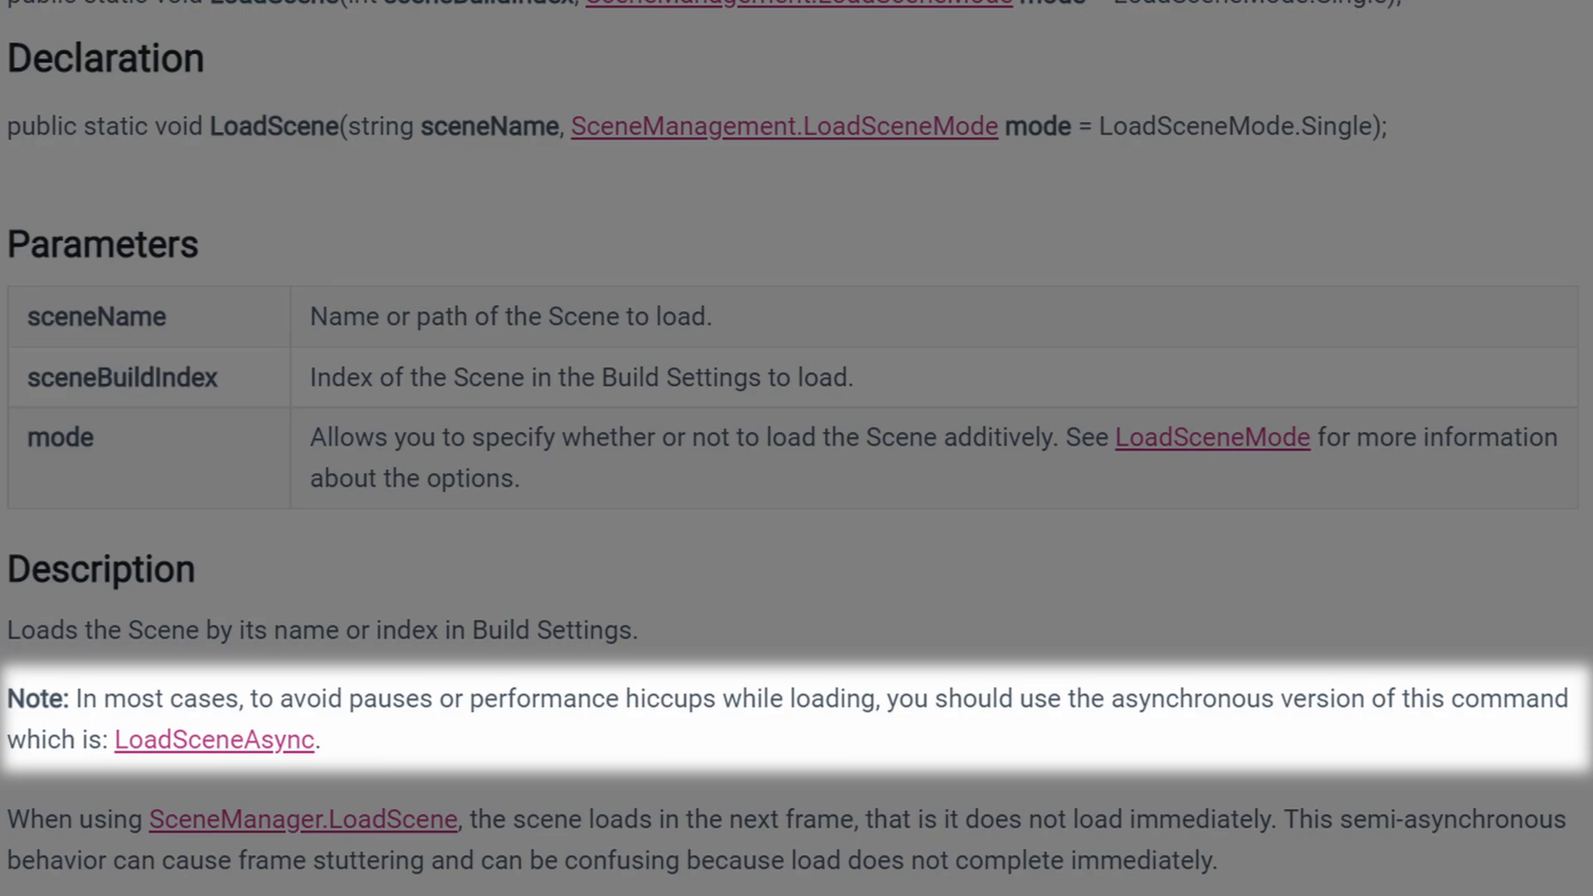
pyautogui.click(215, 739)
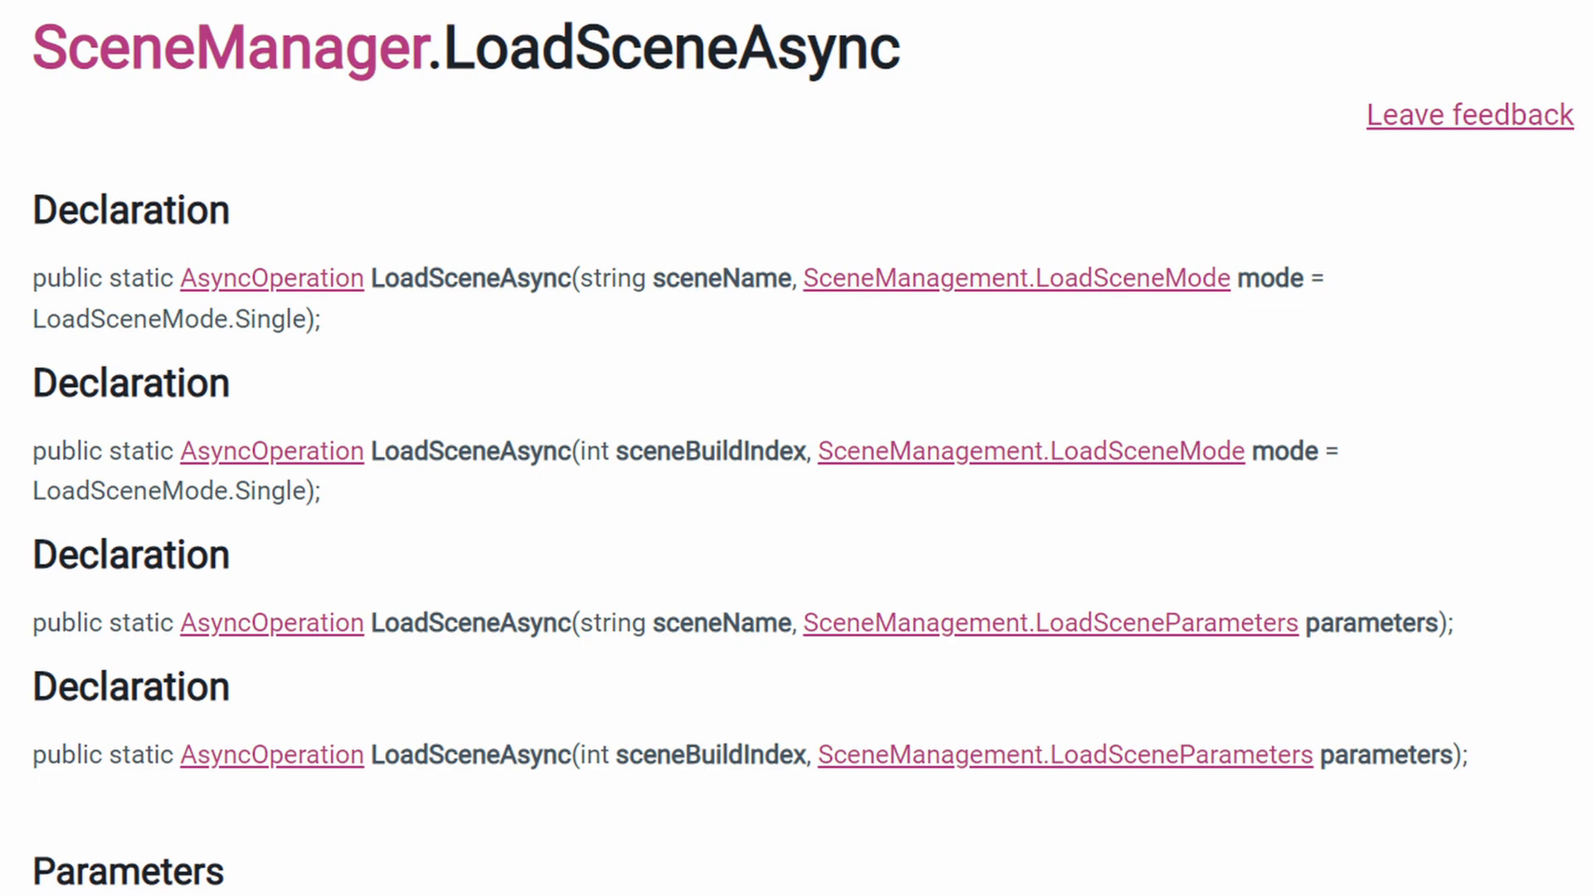
pyautogui.click(271, 277)
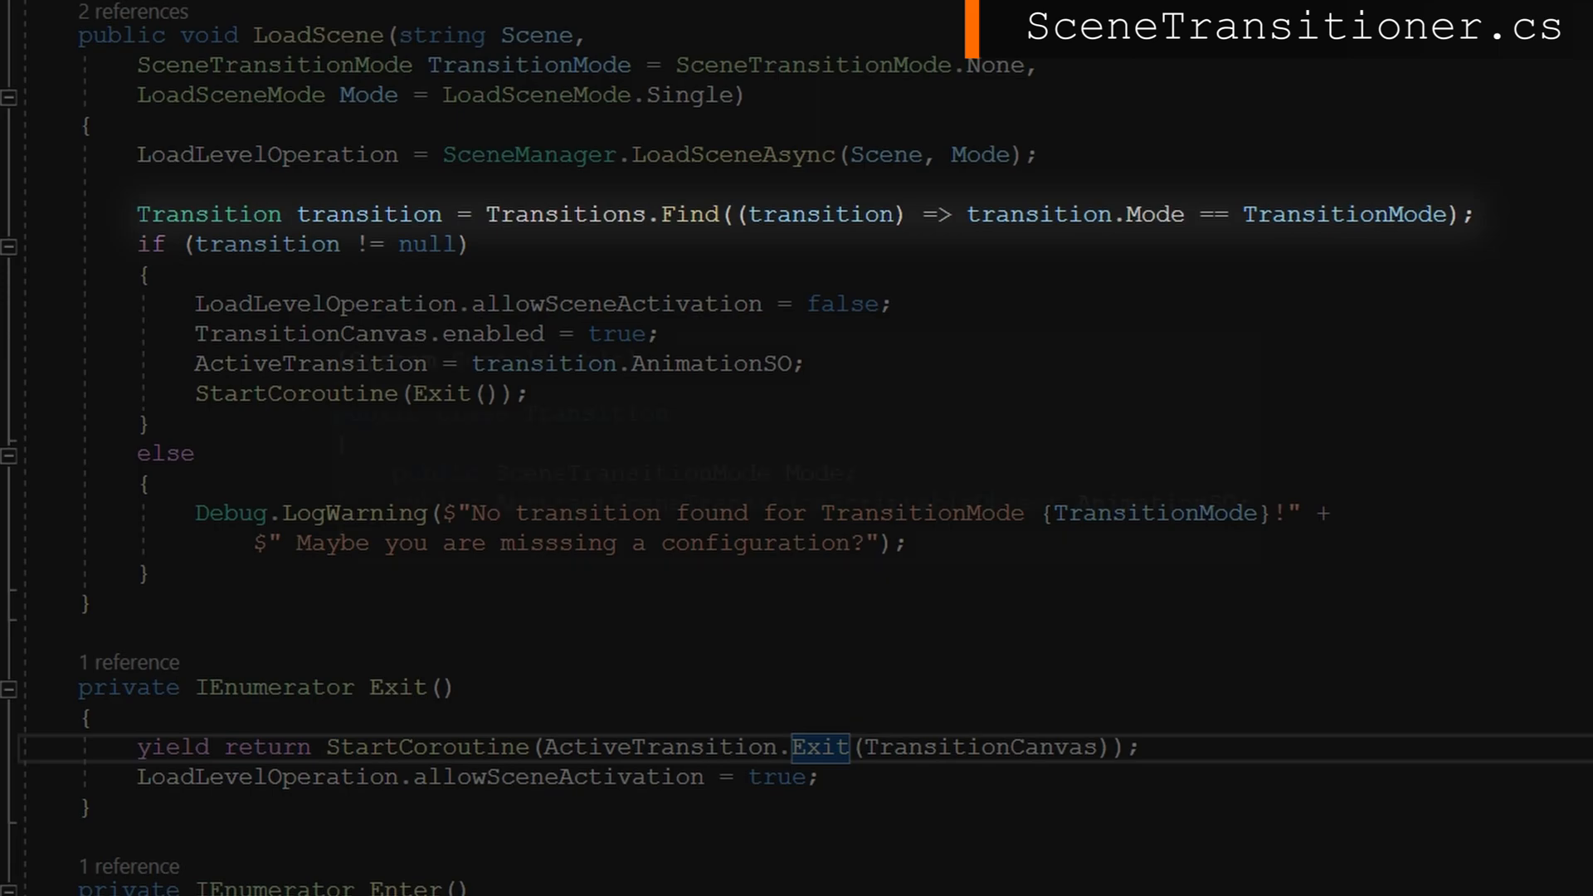
pyautogui.moveTo(209, 214)
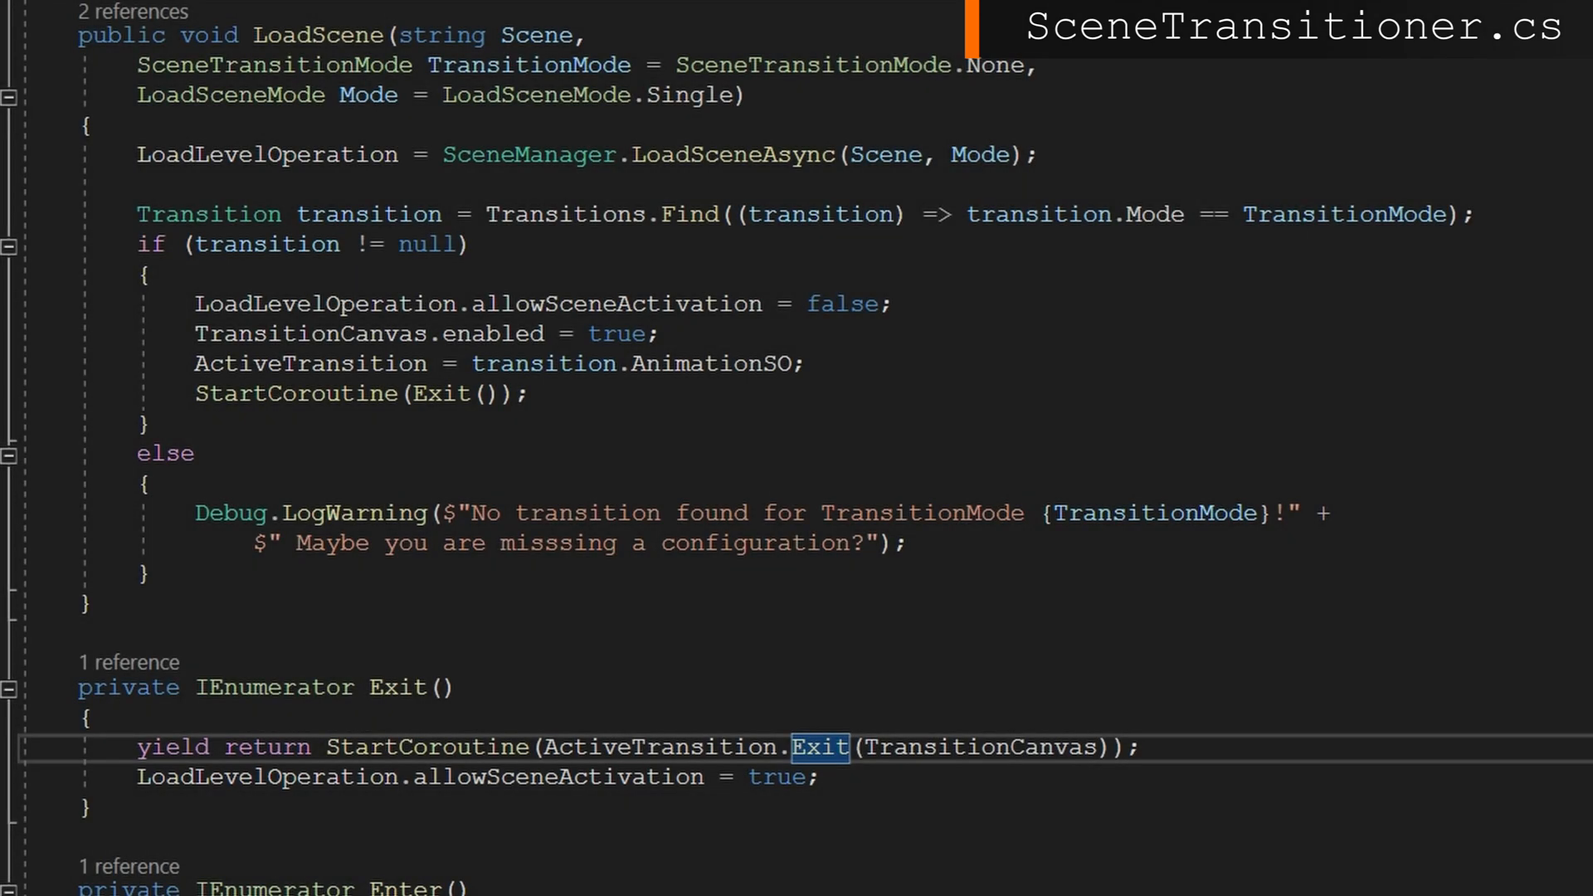
# Scroll past LoadScene and Exit to the Enter coroutine and HandleSceneChange
pyautogui.scroll(-3)
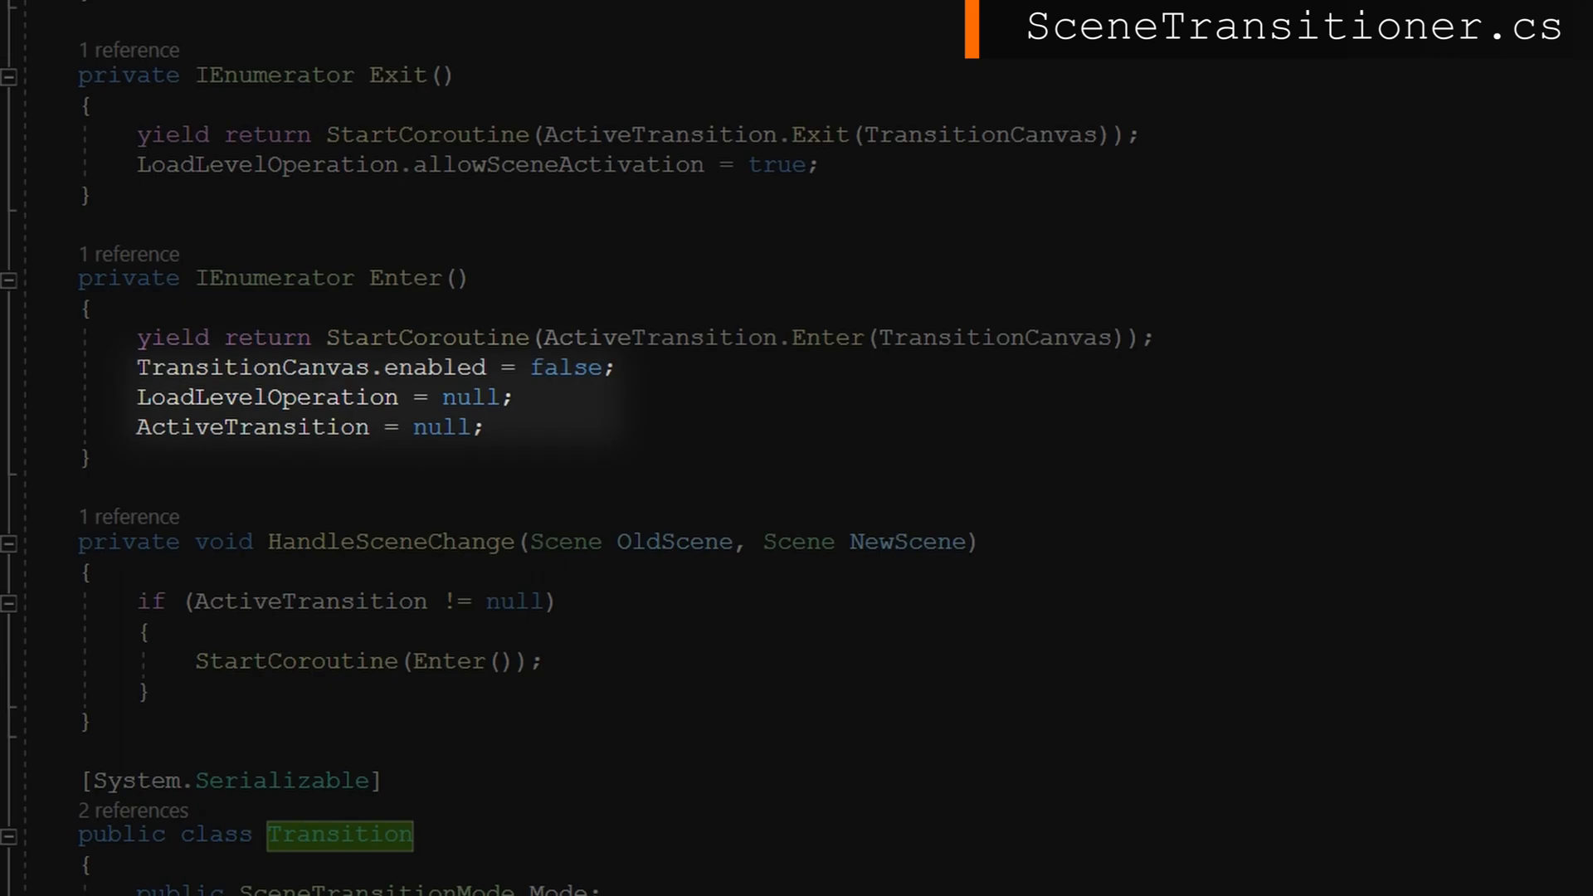
# Scroll back to Awake's activeSceneChanged subscription and the LoadScene method
pyautogui.scroll(3)
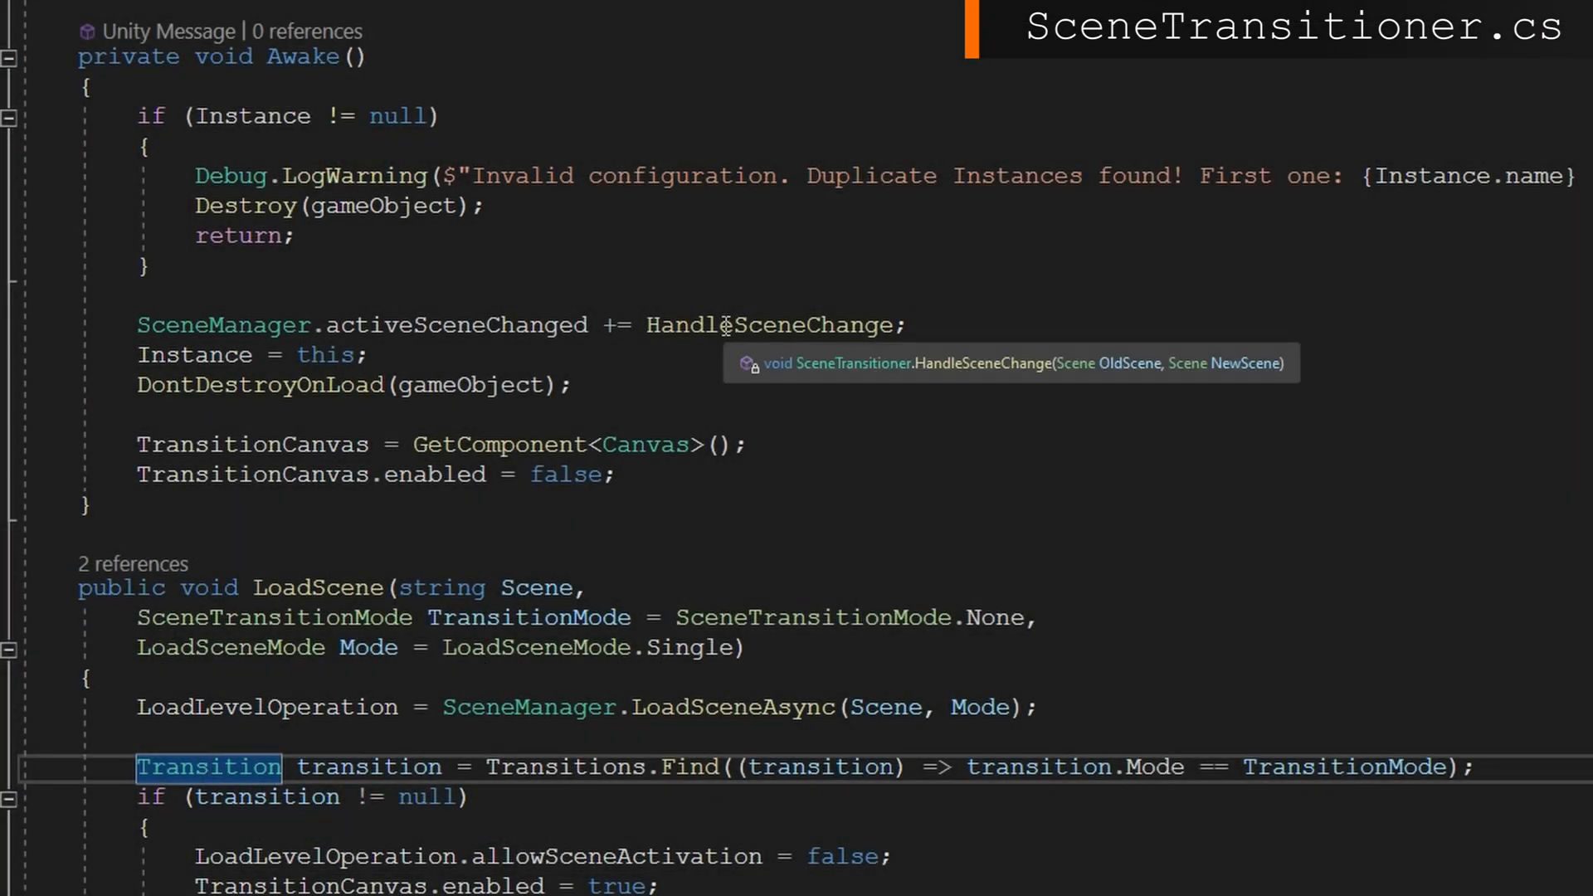
pyautogui.scroll(-3)
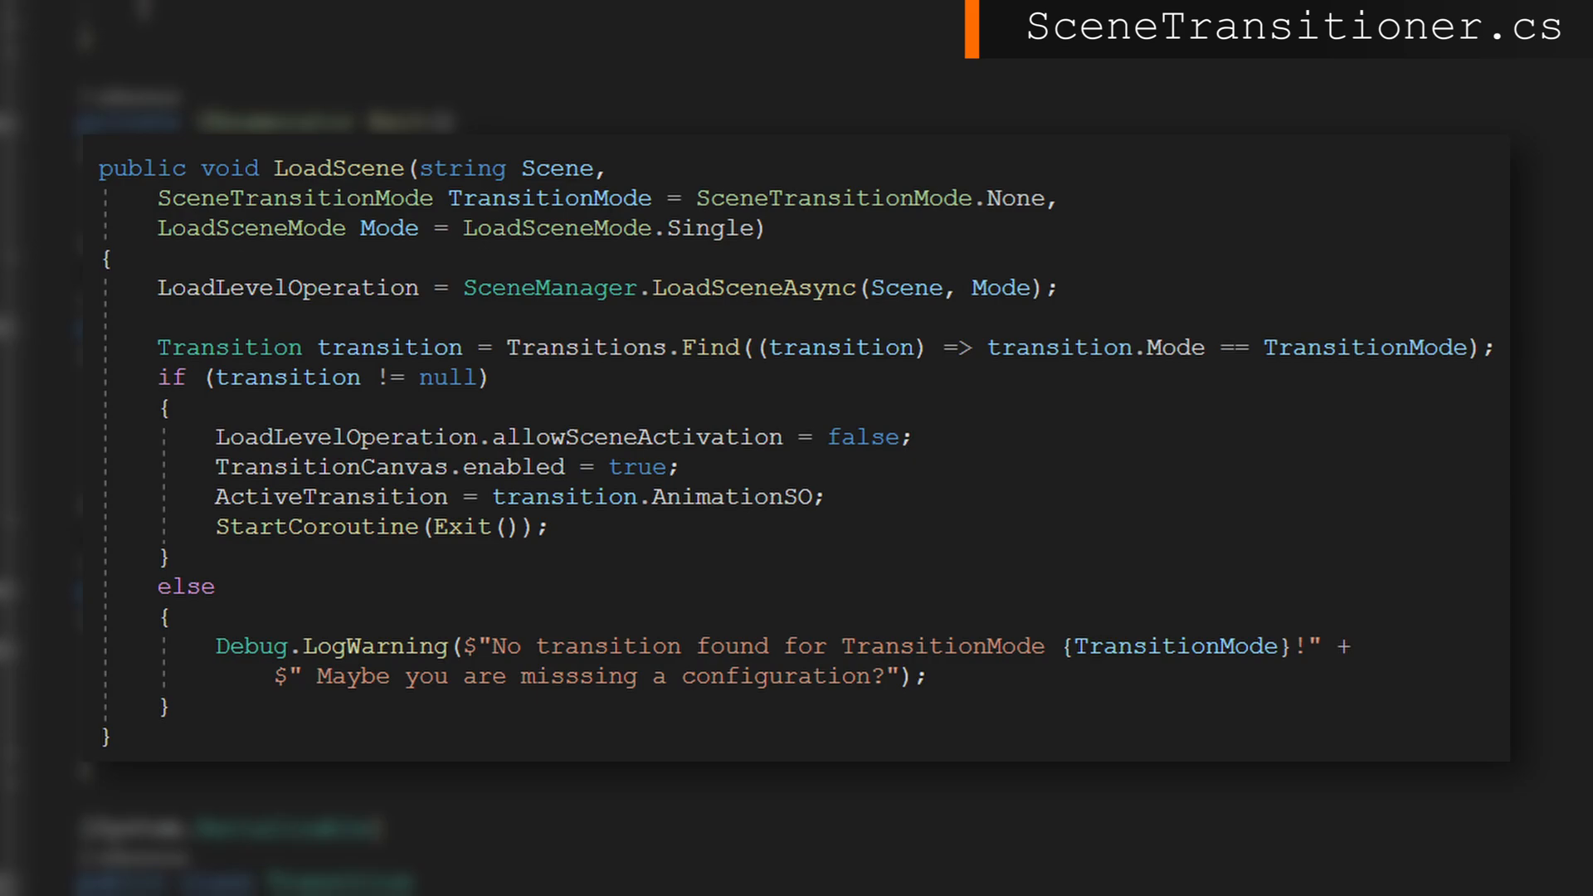
pyautogui.scroll(-3)
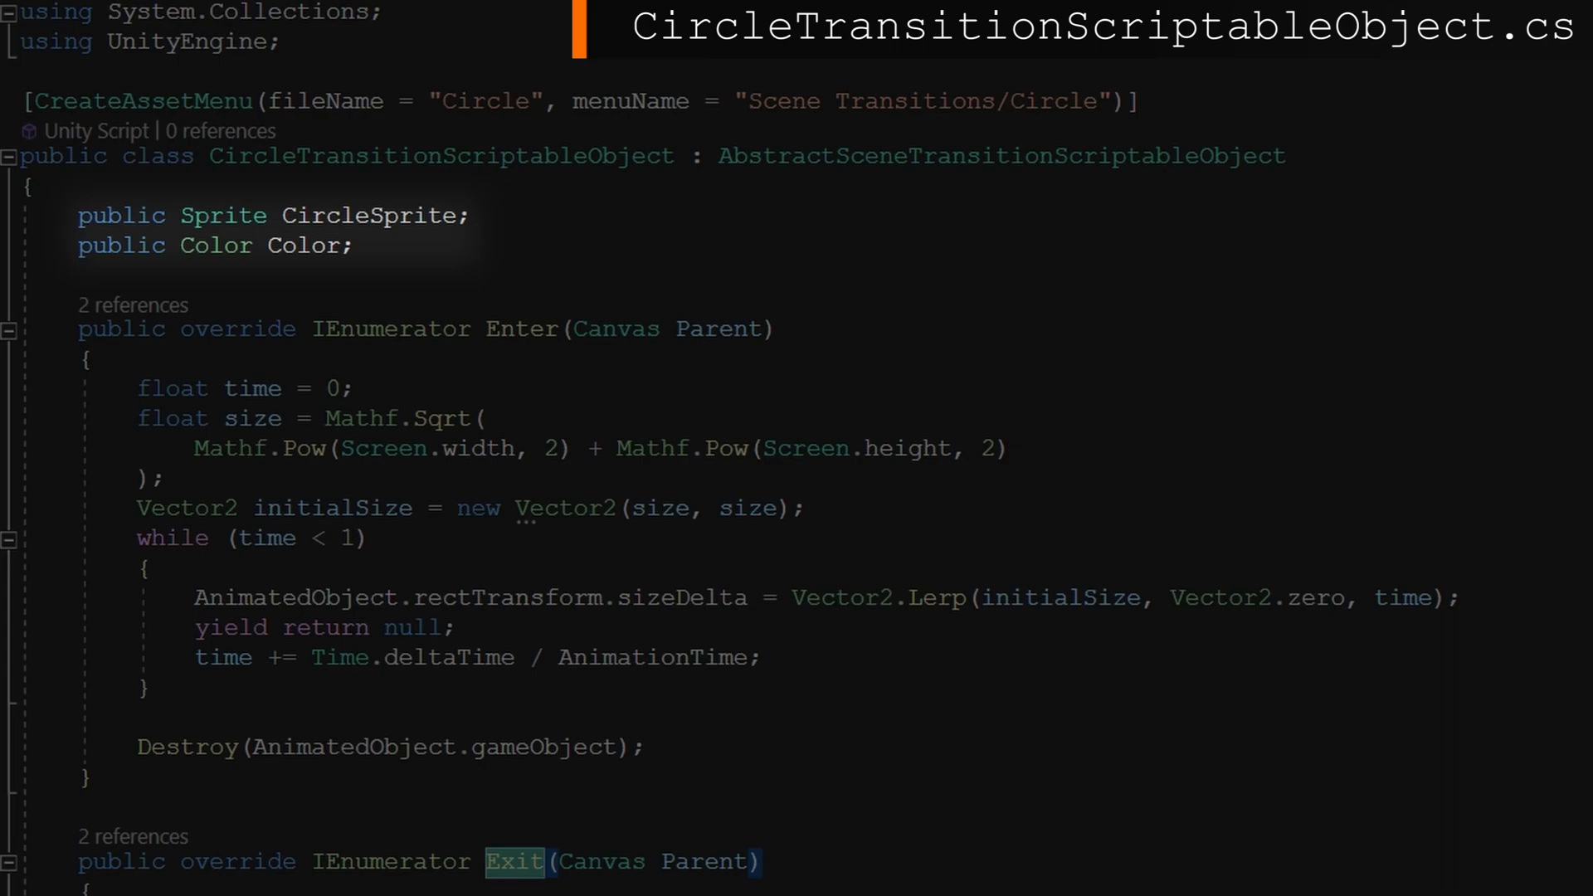
pyautogui.scroll(-3)
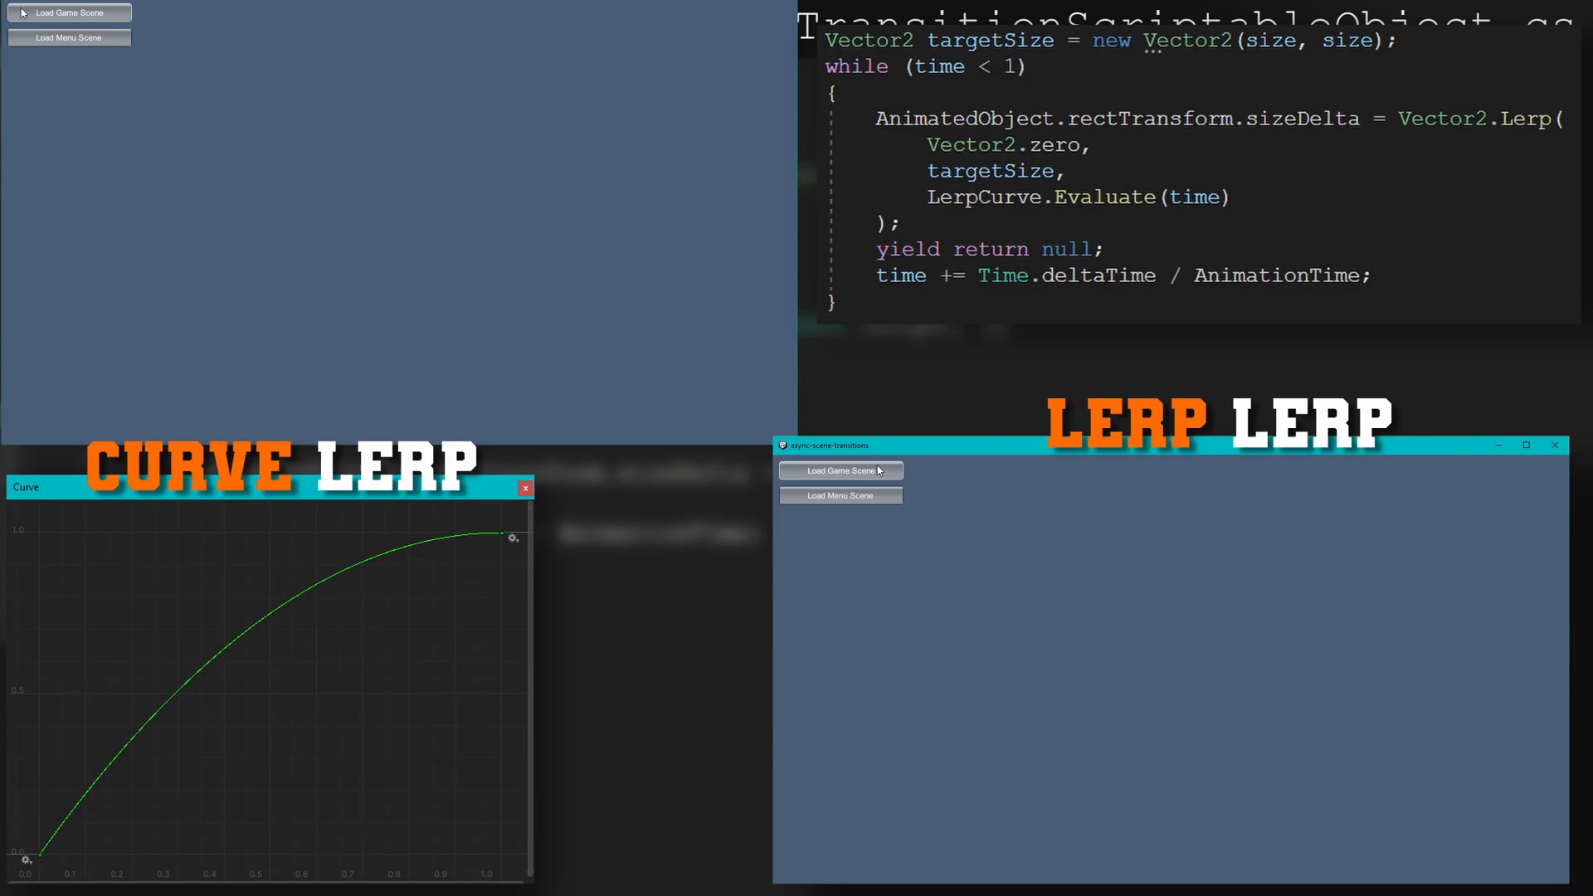
# Load the game scene, the menu scene, then the game scene to watch the circle transition
pyautogui.click(839, 497)
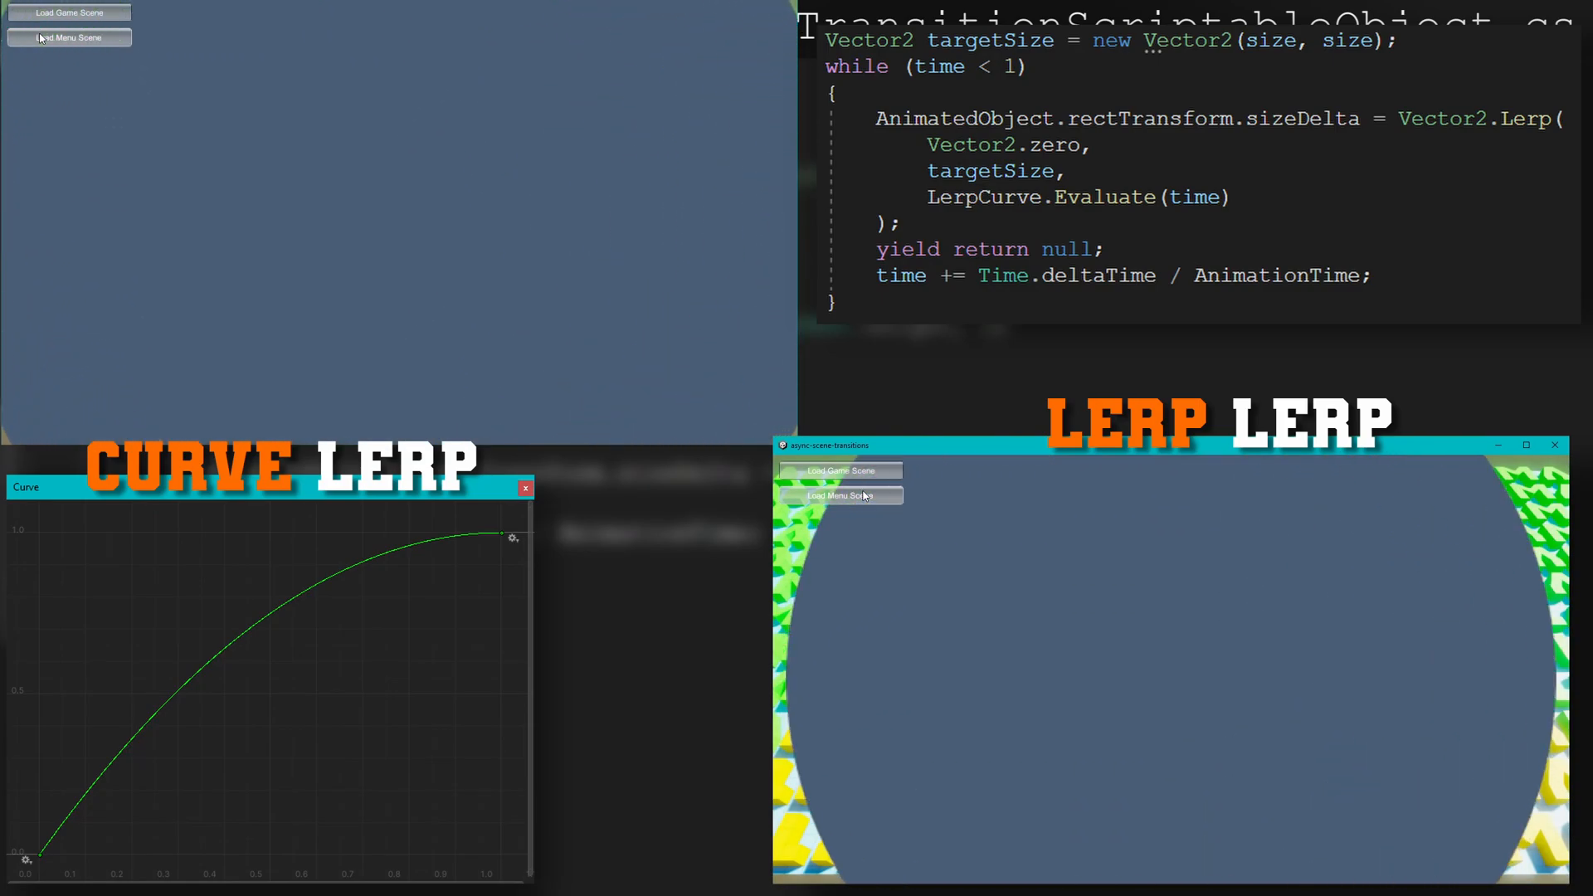
pyautogui.click(70, 37)
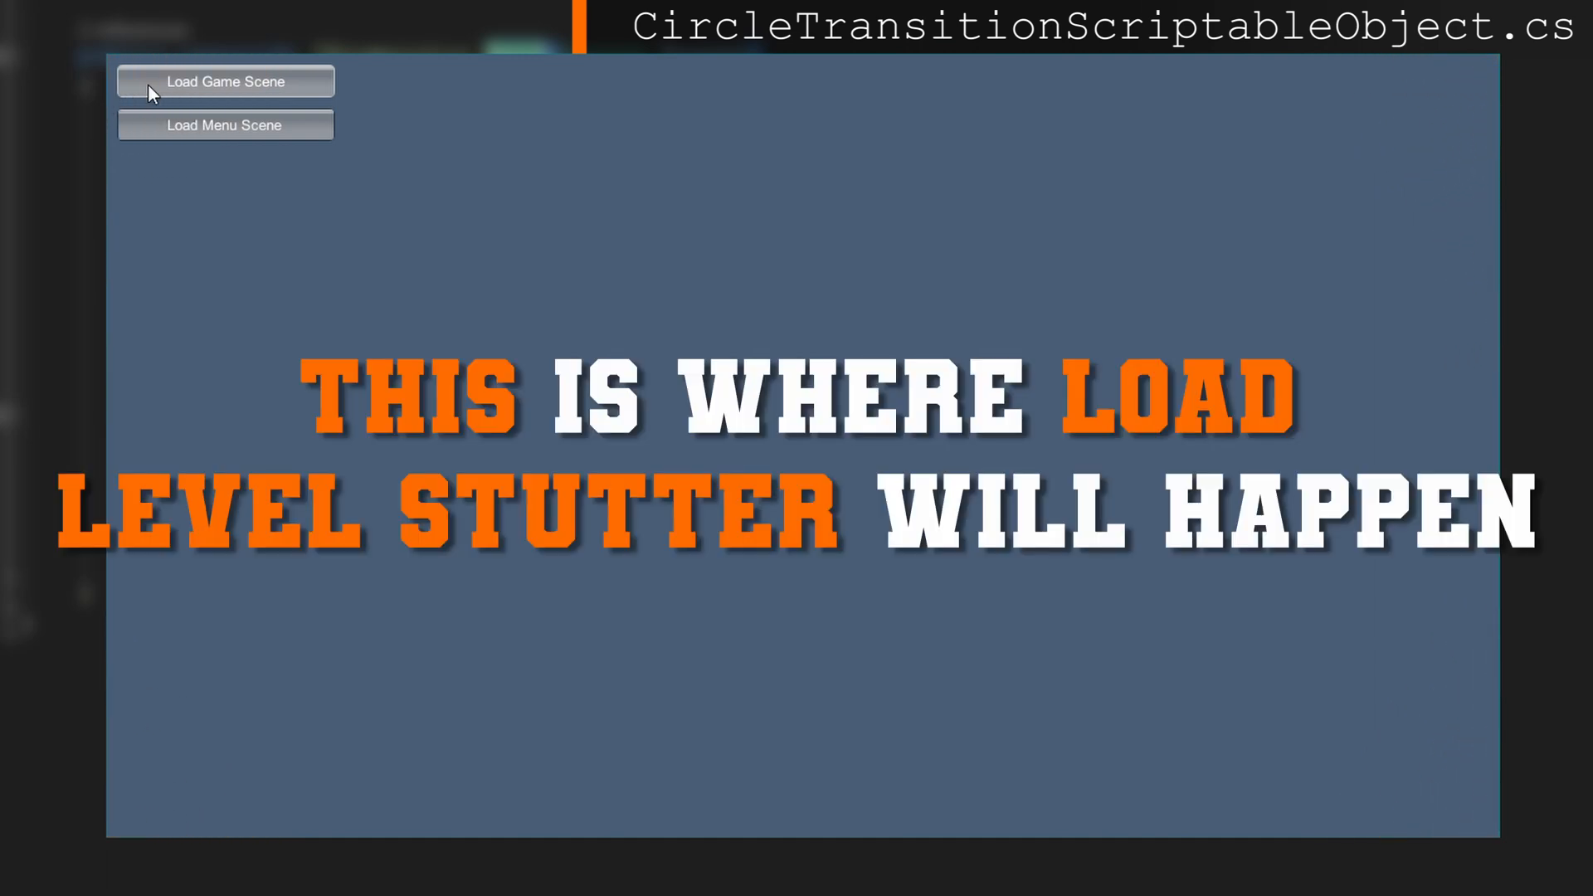
pyautogui.click(225, 82)
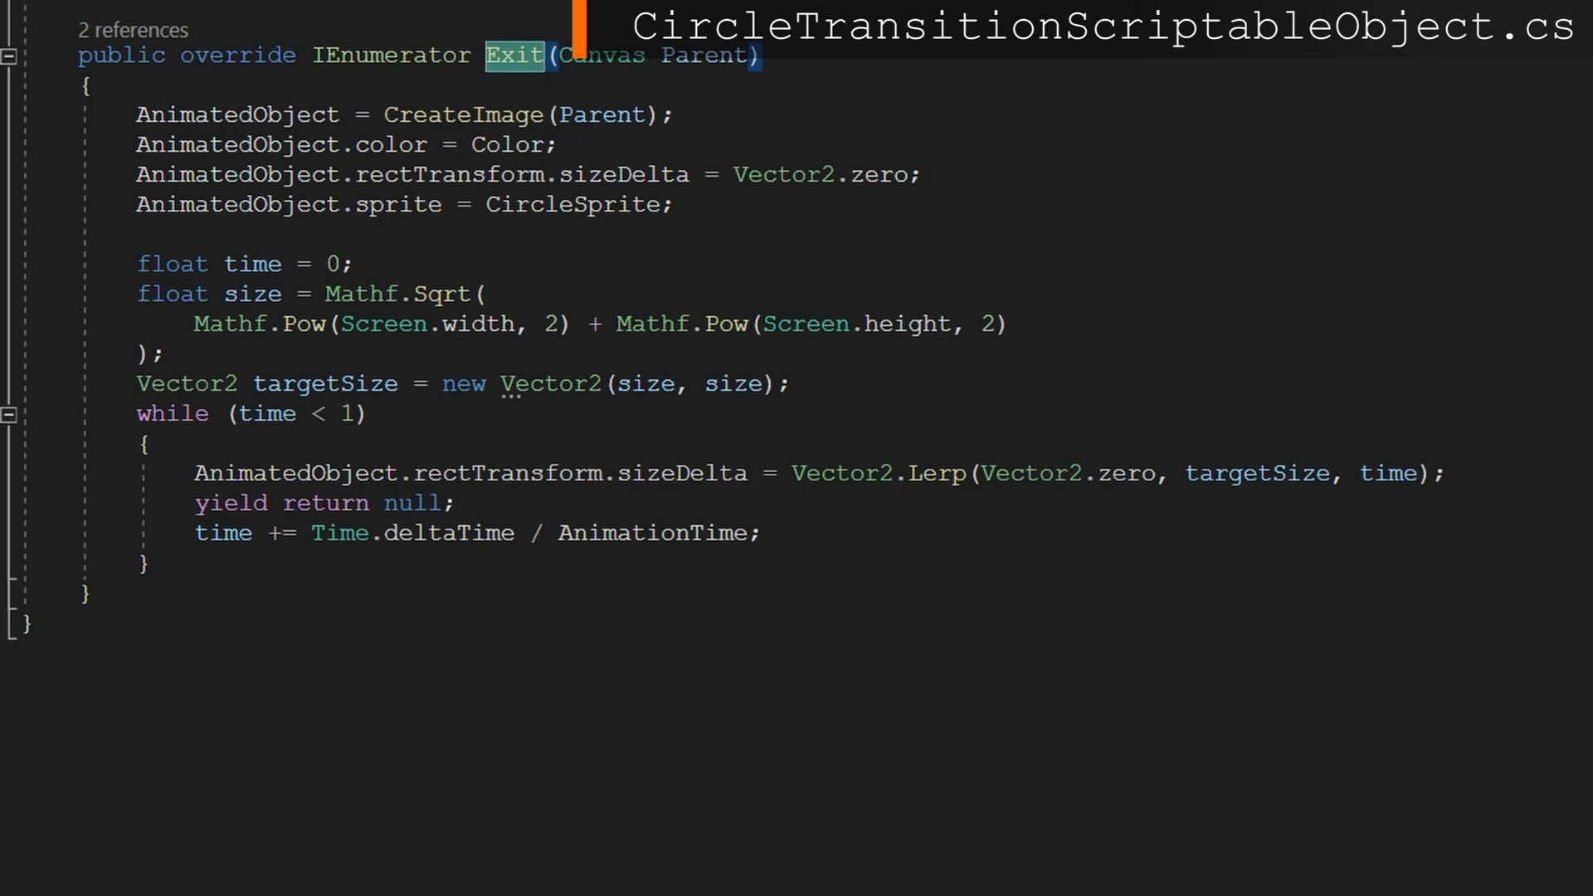
pyautogui.scroll(3)
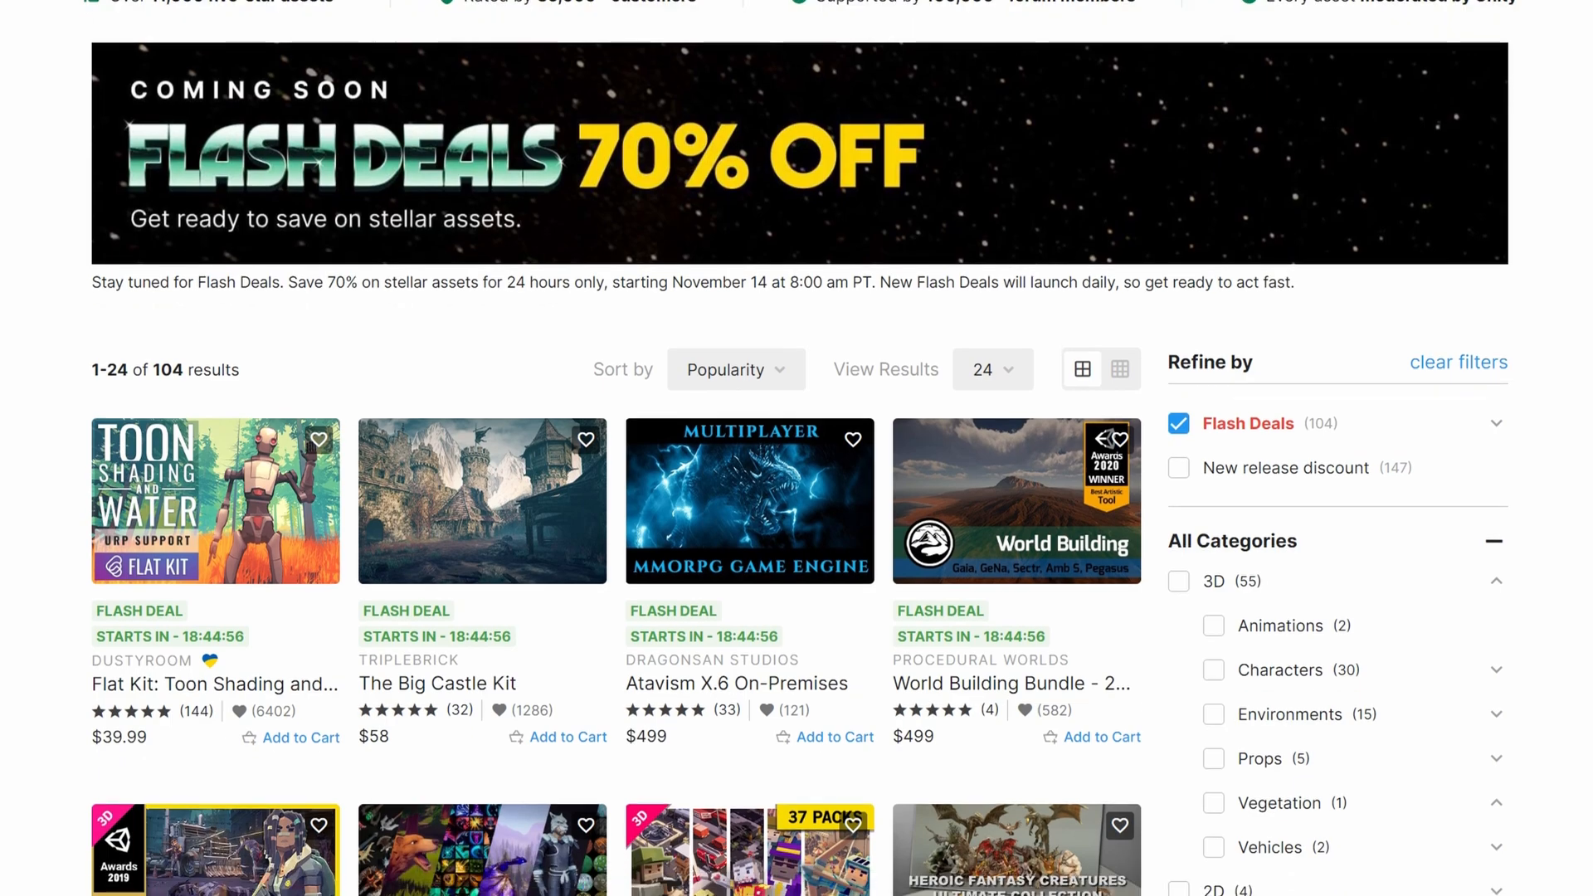
pyautogui.scroll(-3)
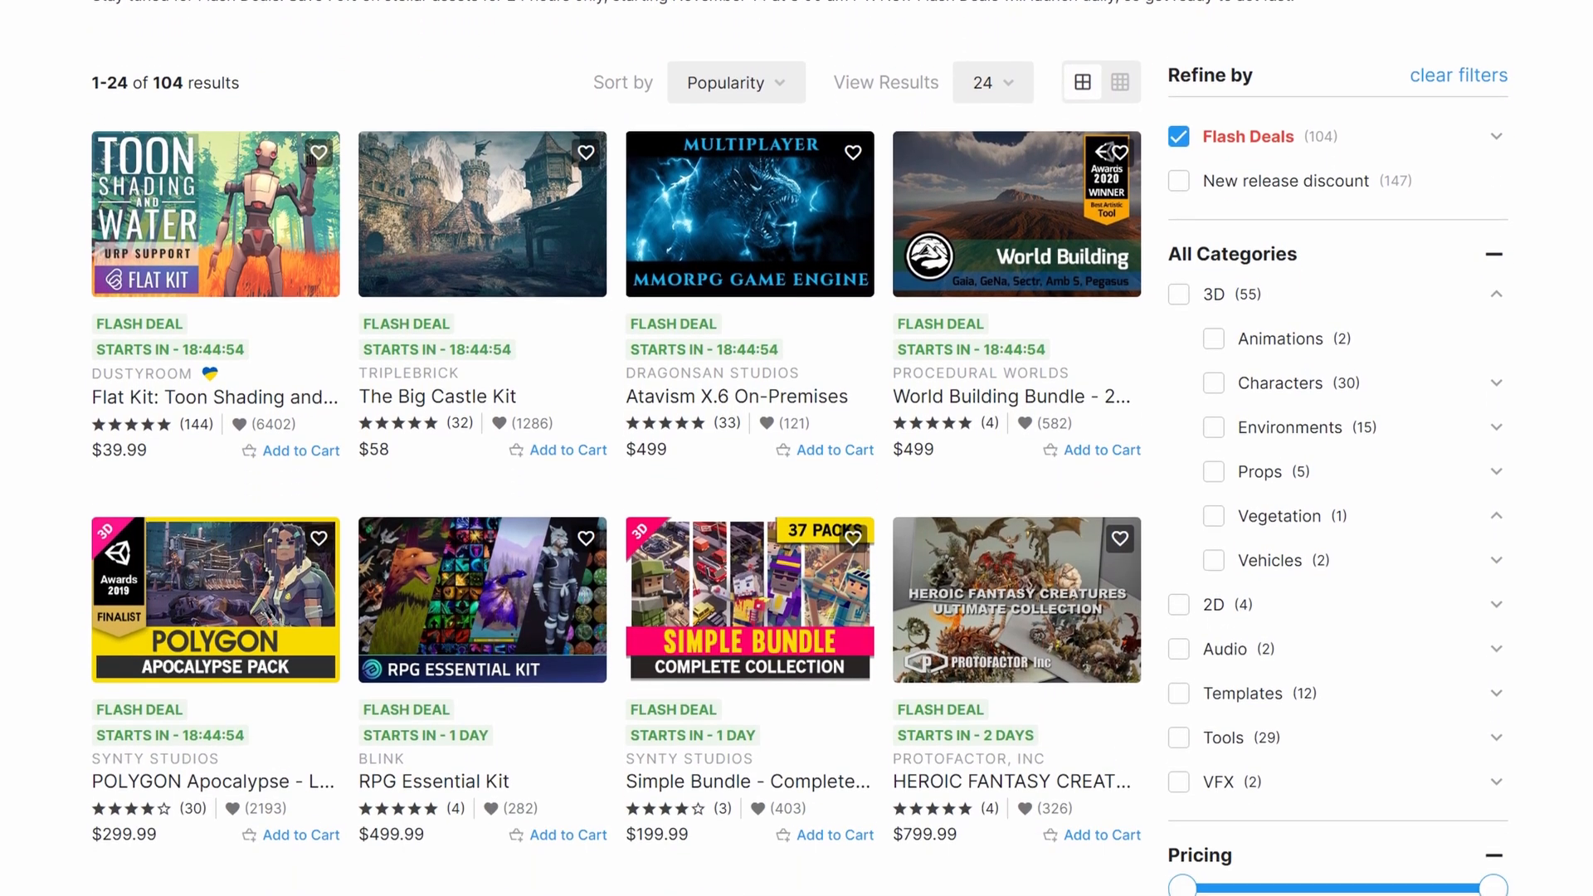
pyautogui.scroll(-3)
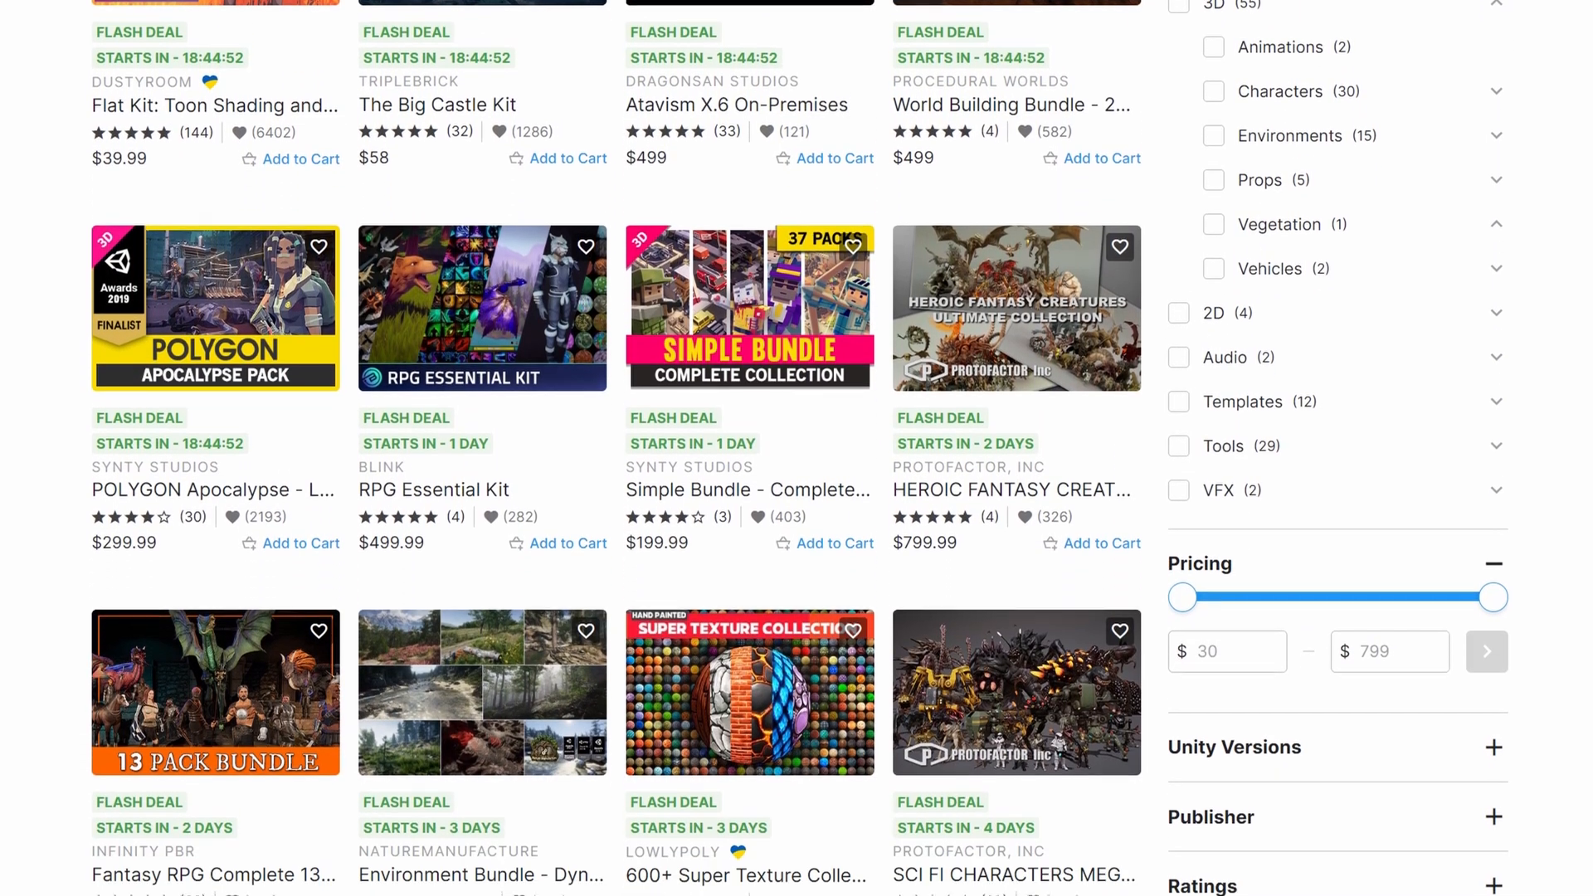
pyautogui.scroll(-3)
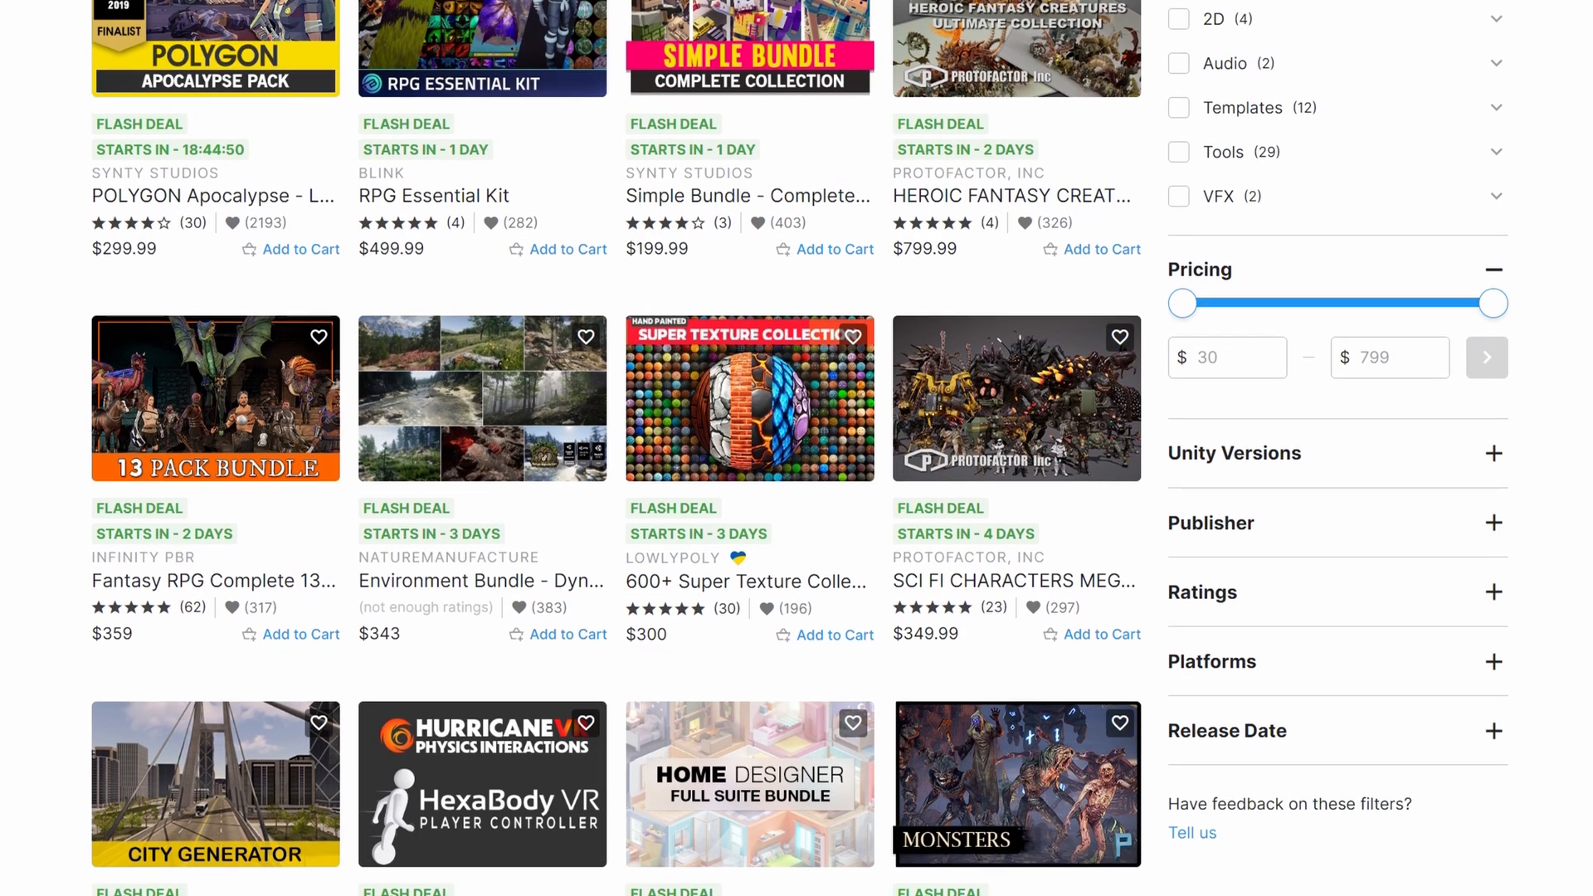
pyautogui.scroll(-3)
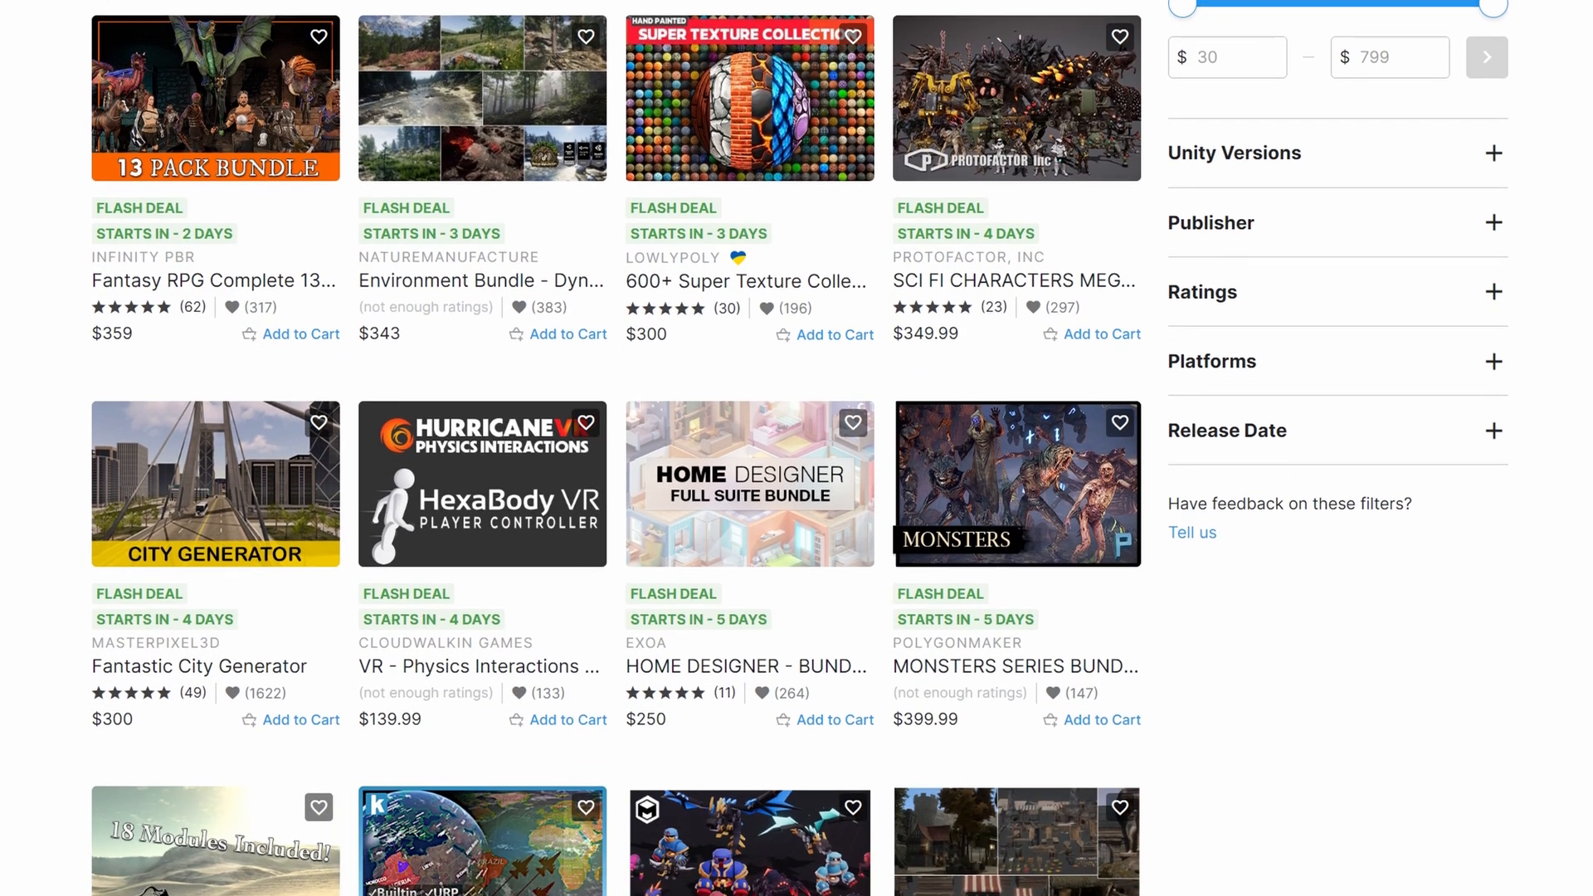
pyautogui.scroll(-3)
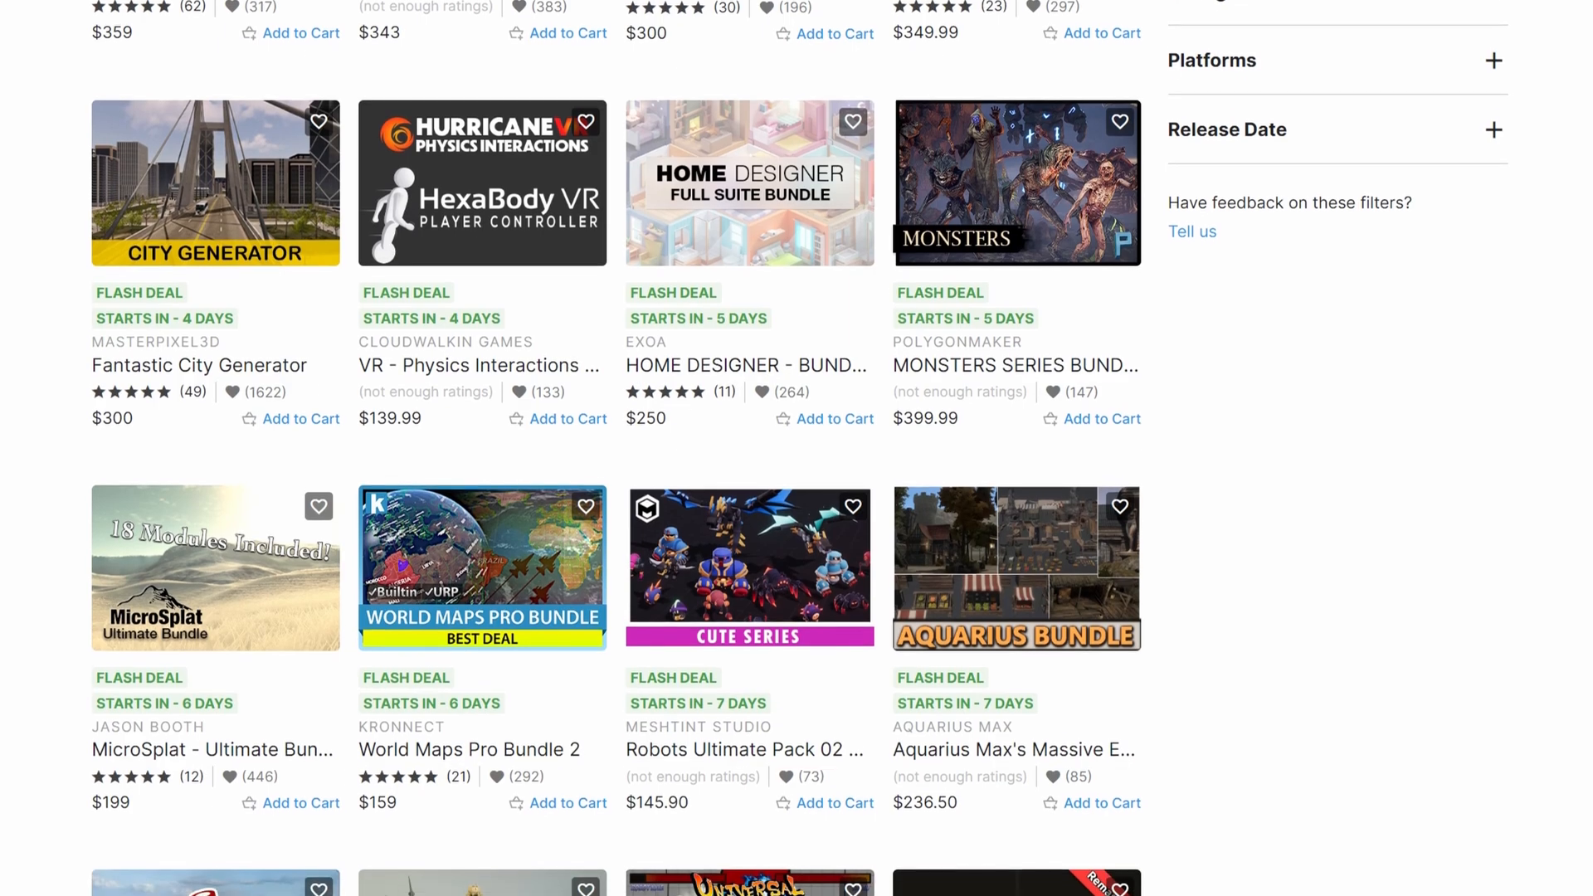
pyautogui.scroll(-3)
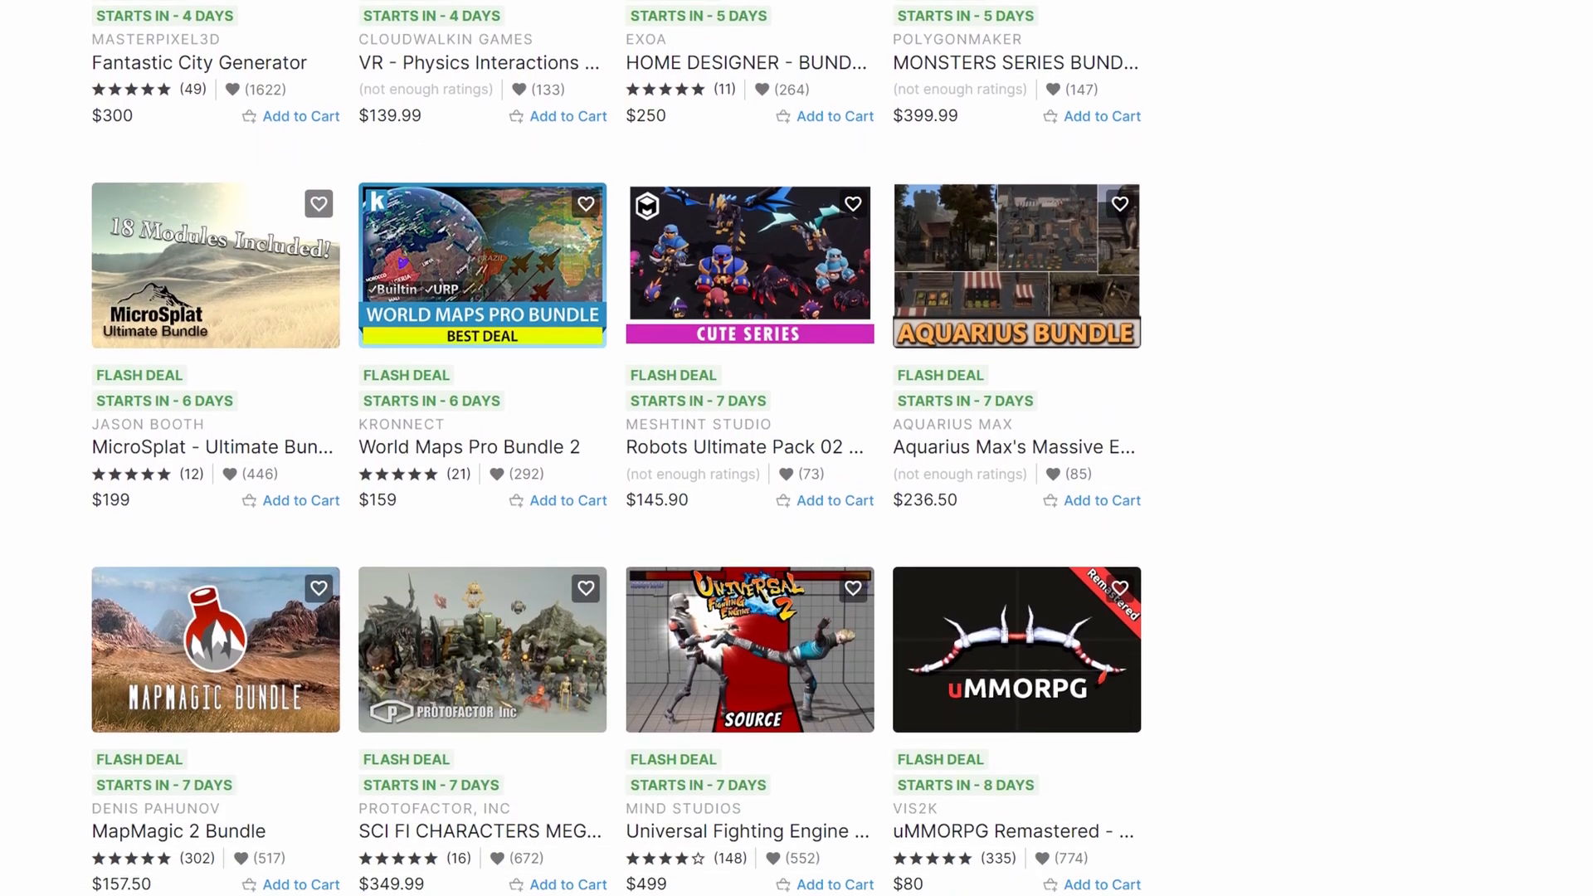
pyautogui.scroll(-3)
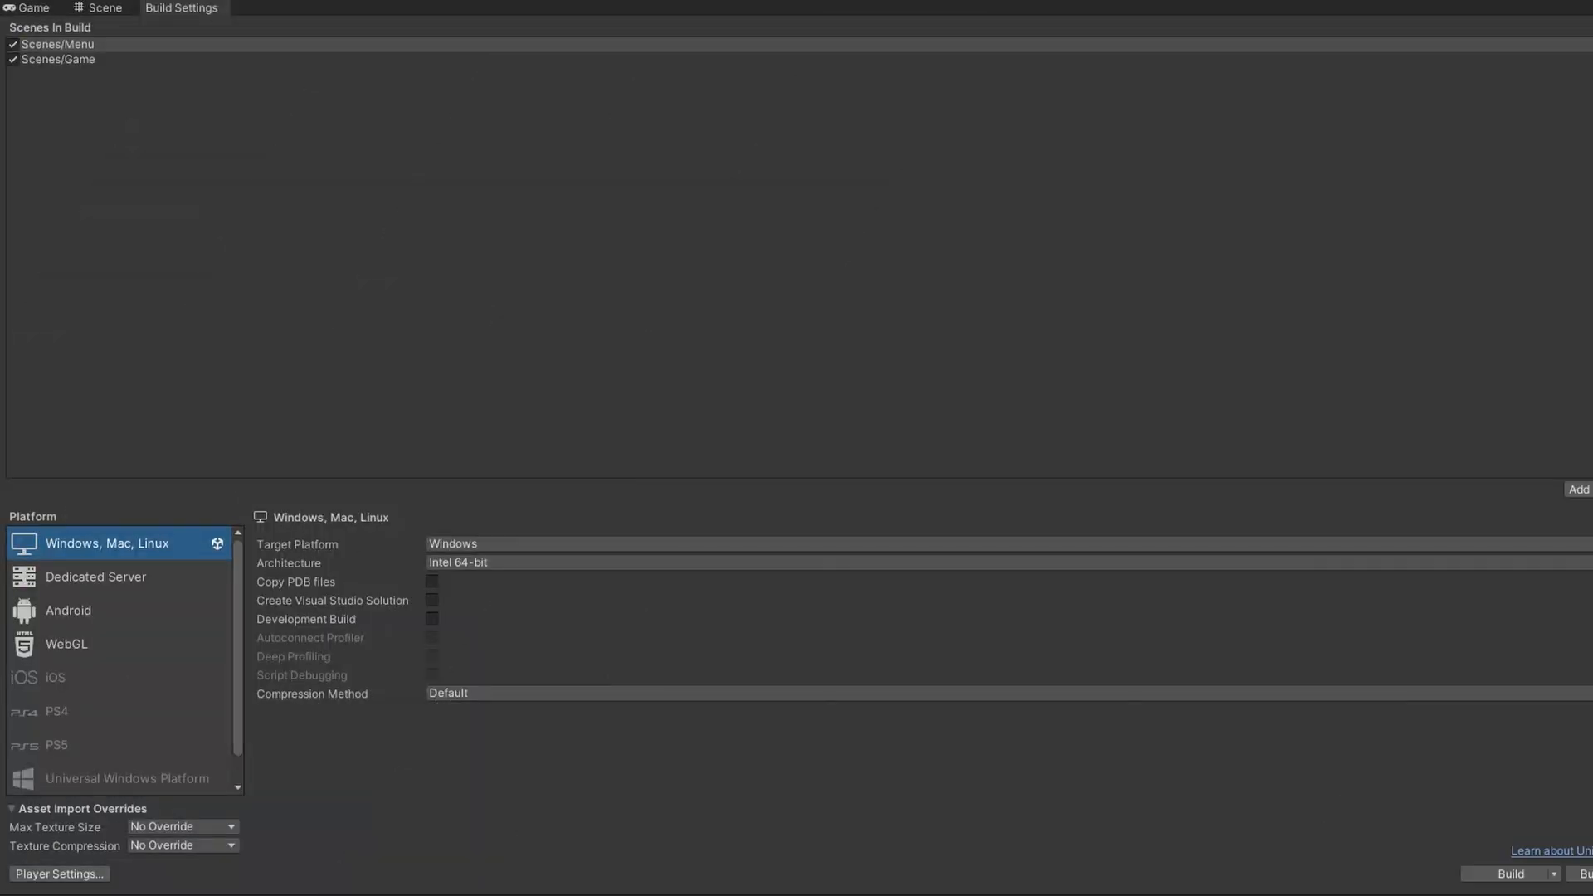
pyautogui.moveTo(342, 101)
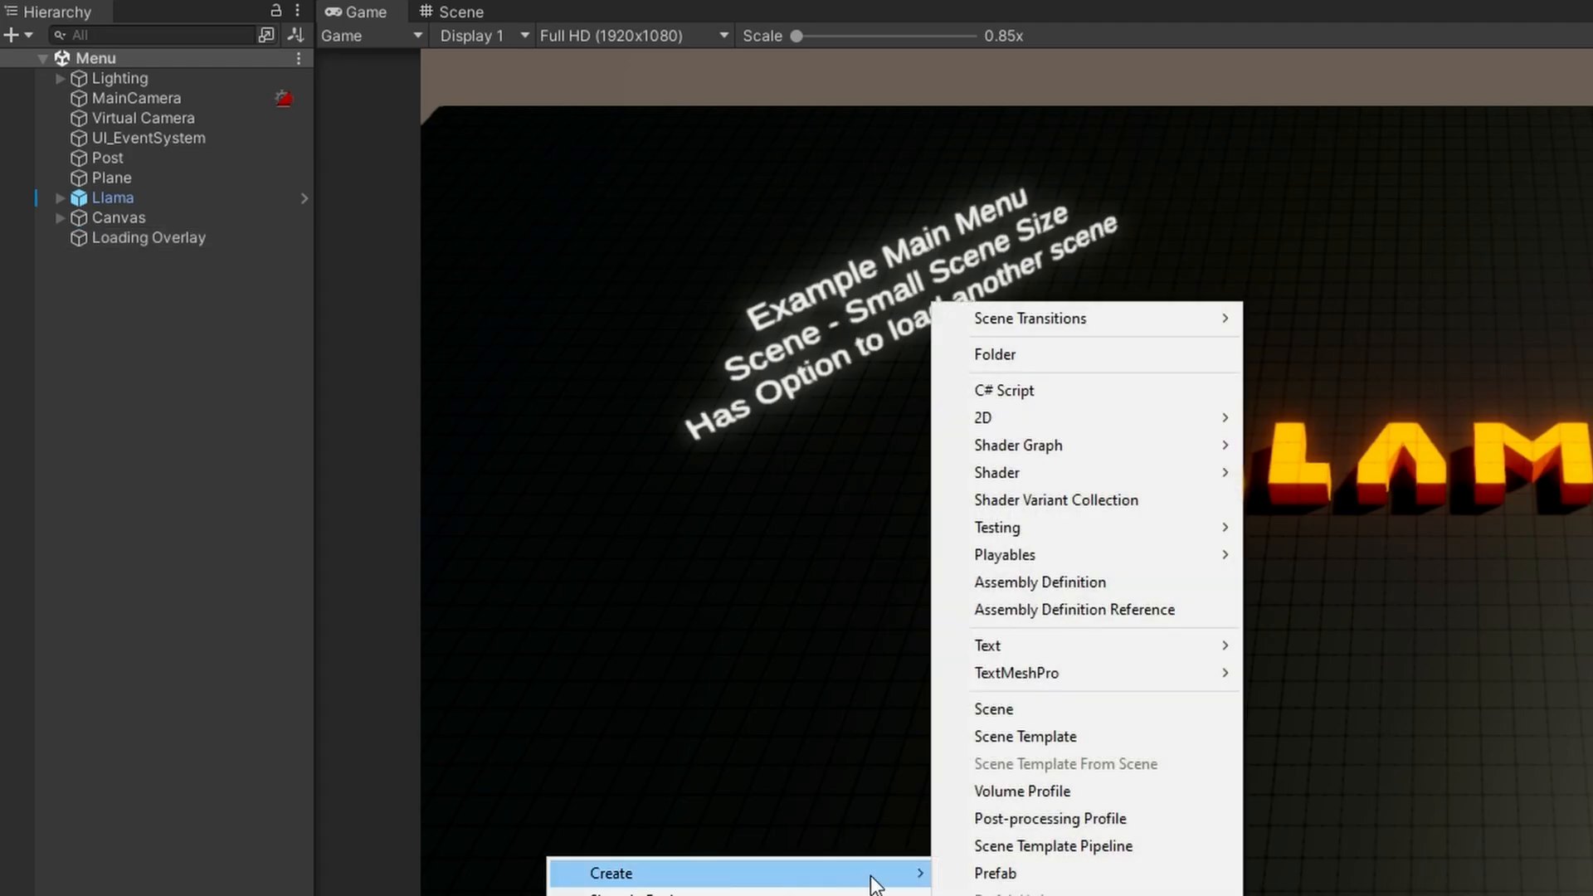
pyautogui.moveTo(1087, 708)
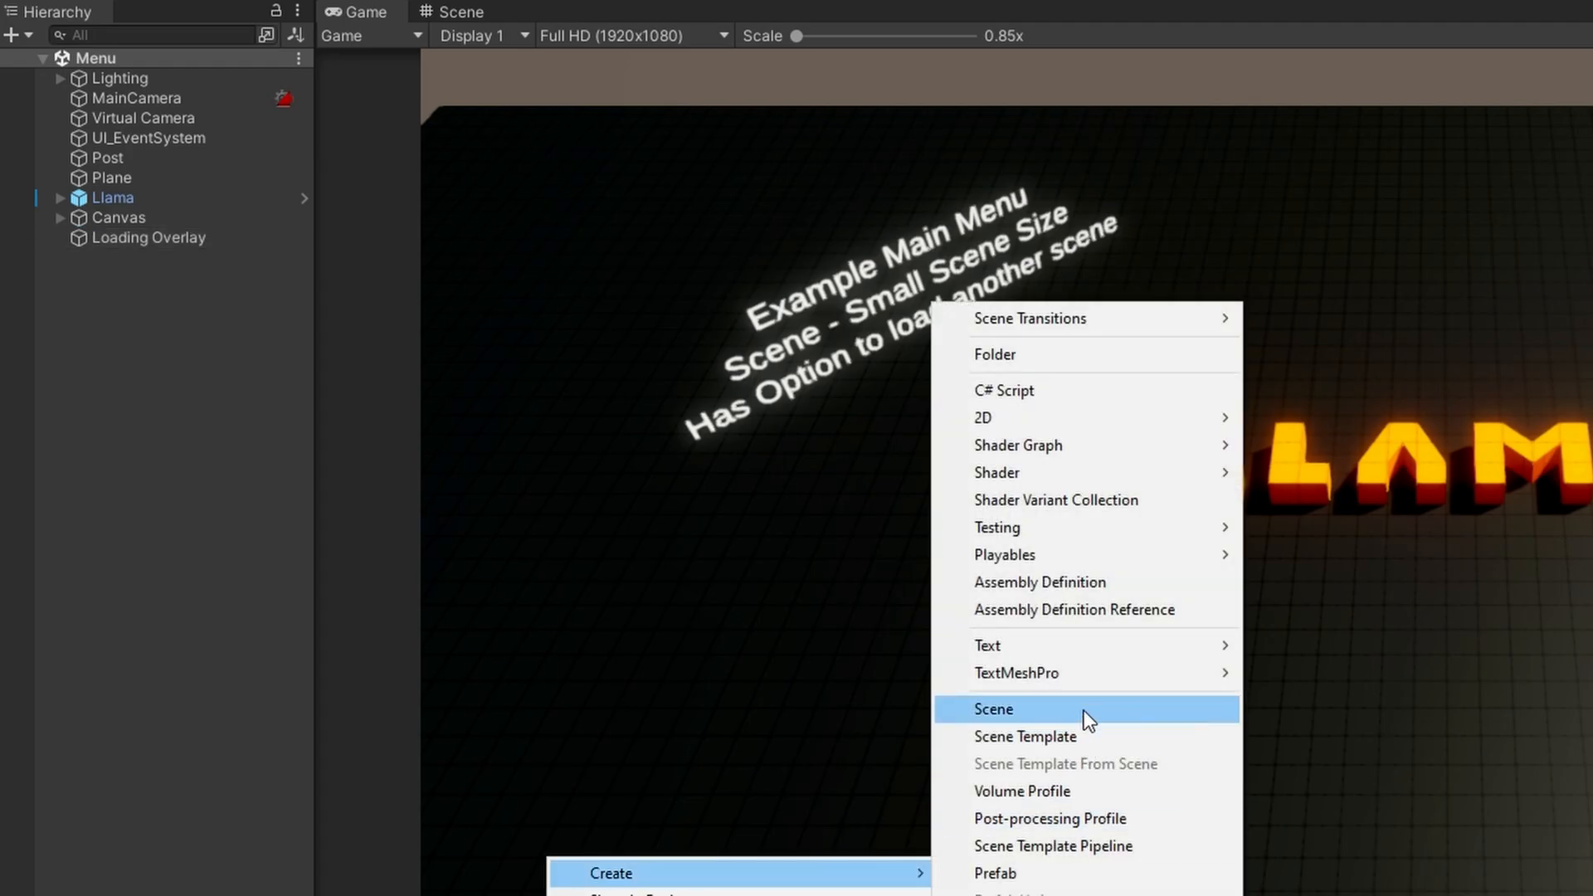
# Create a new scene asset in Assets/Scenes named Loading
pyautogui.click(993, 708)
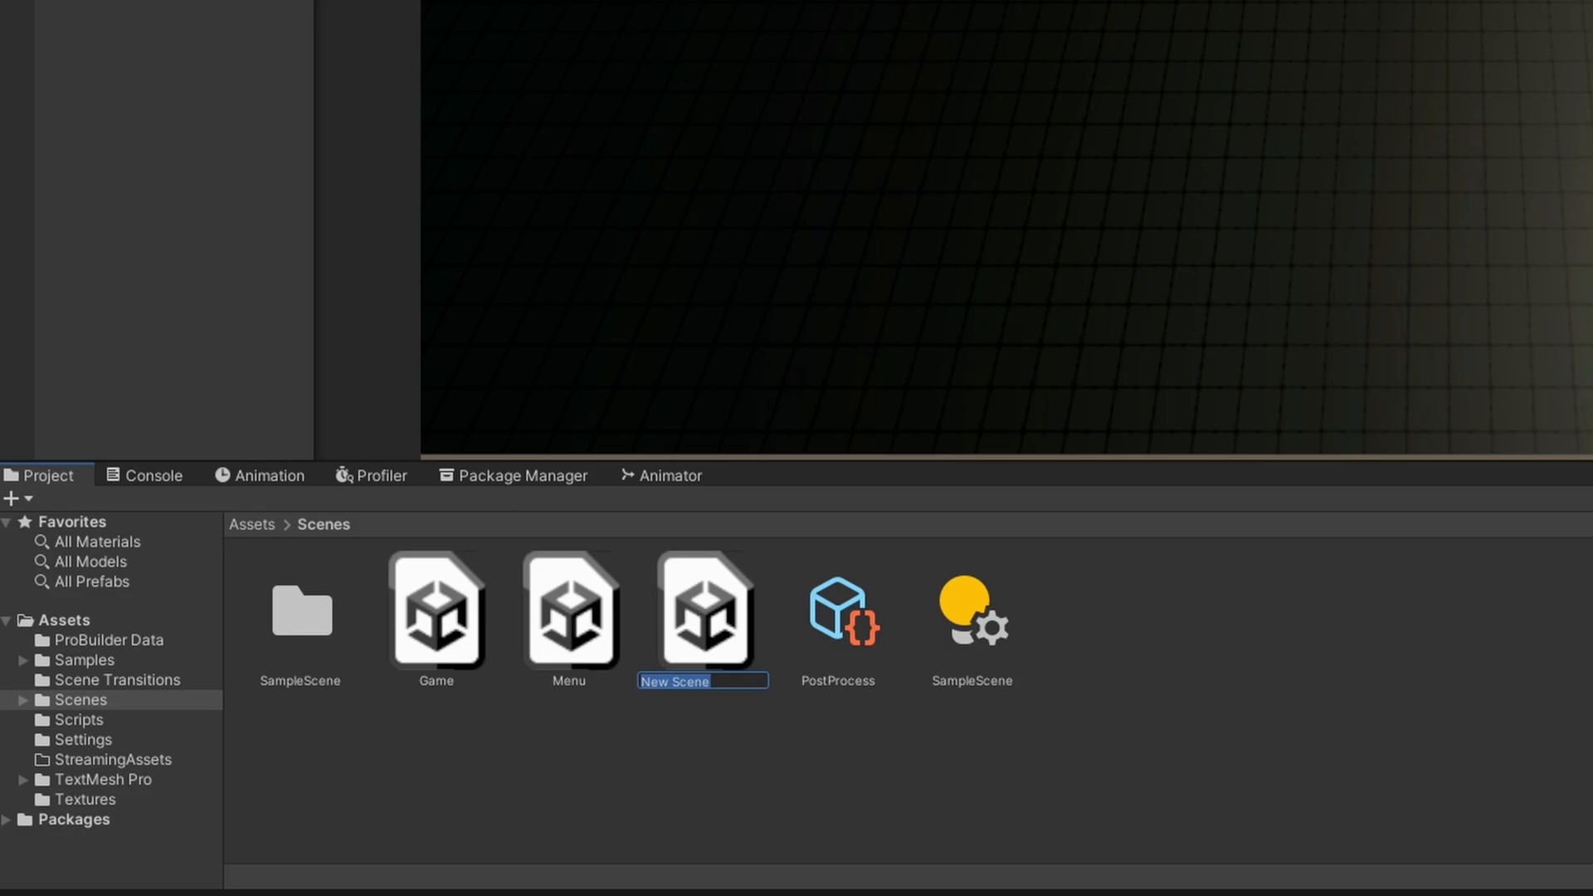
pyautogui.write('Loading Overlay')
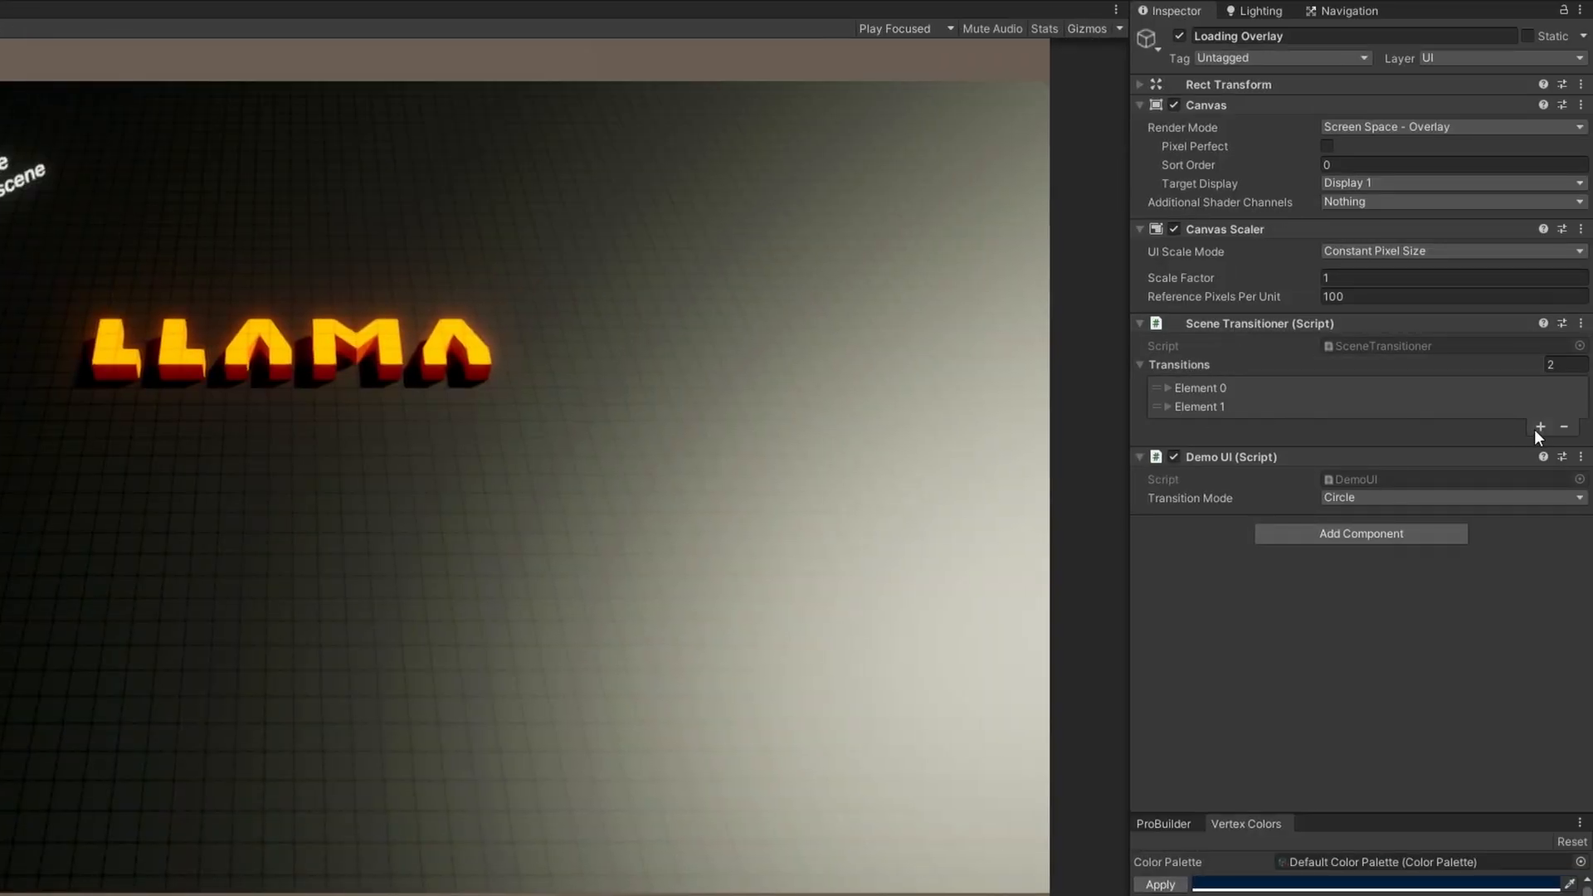
# Add a third Circle transition as Element 2, then show the Scene Transitions asset choices
pyautogui.click(1540, 426)
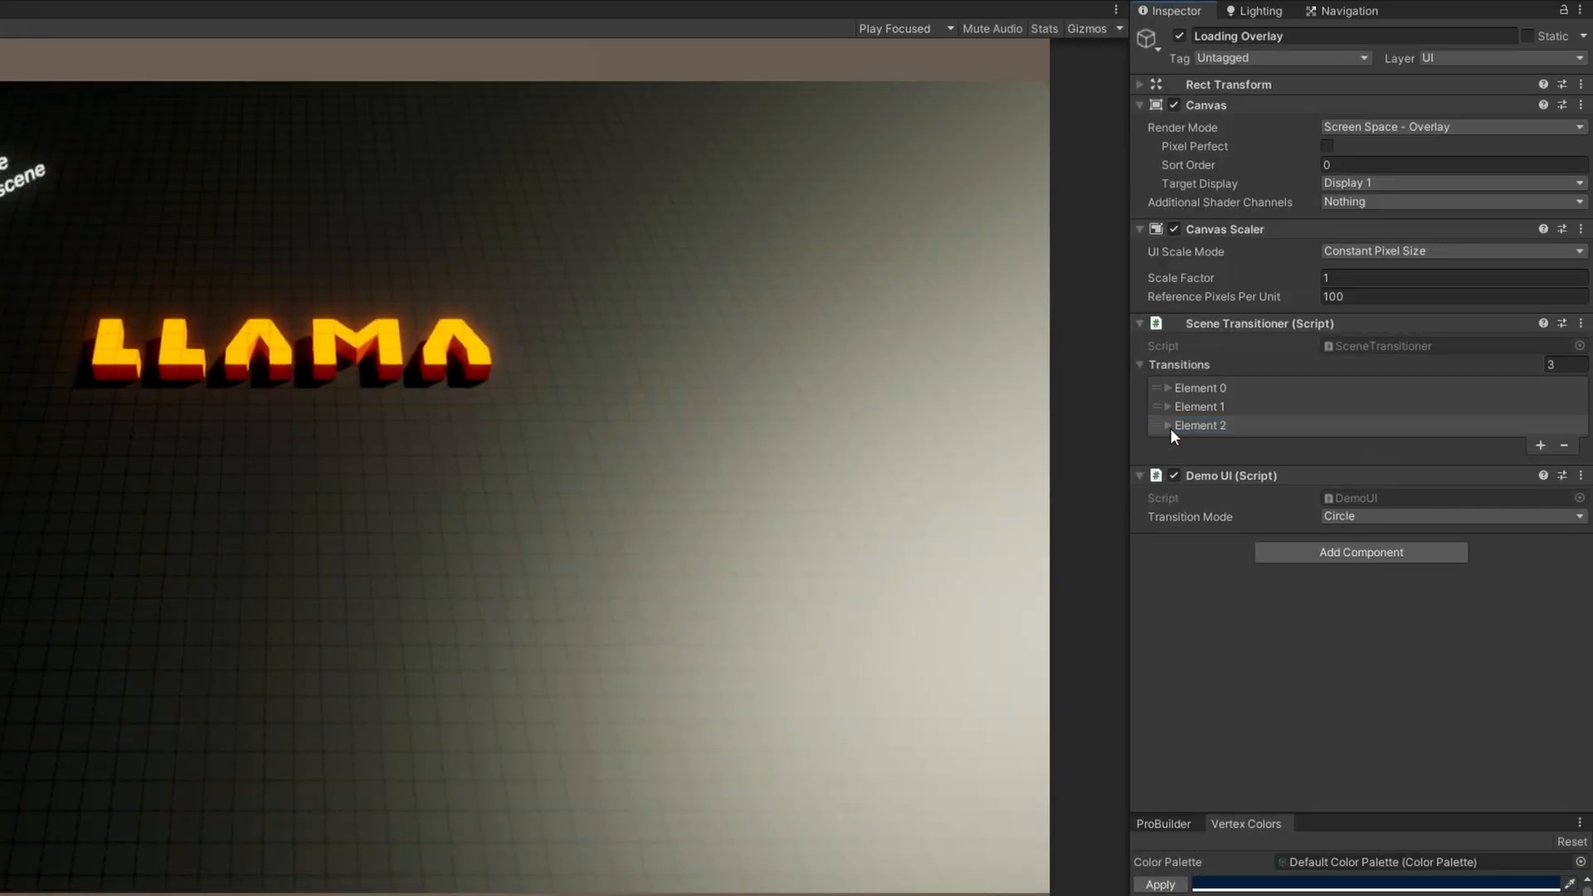
pyautogui.click(1166, 425)
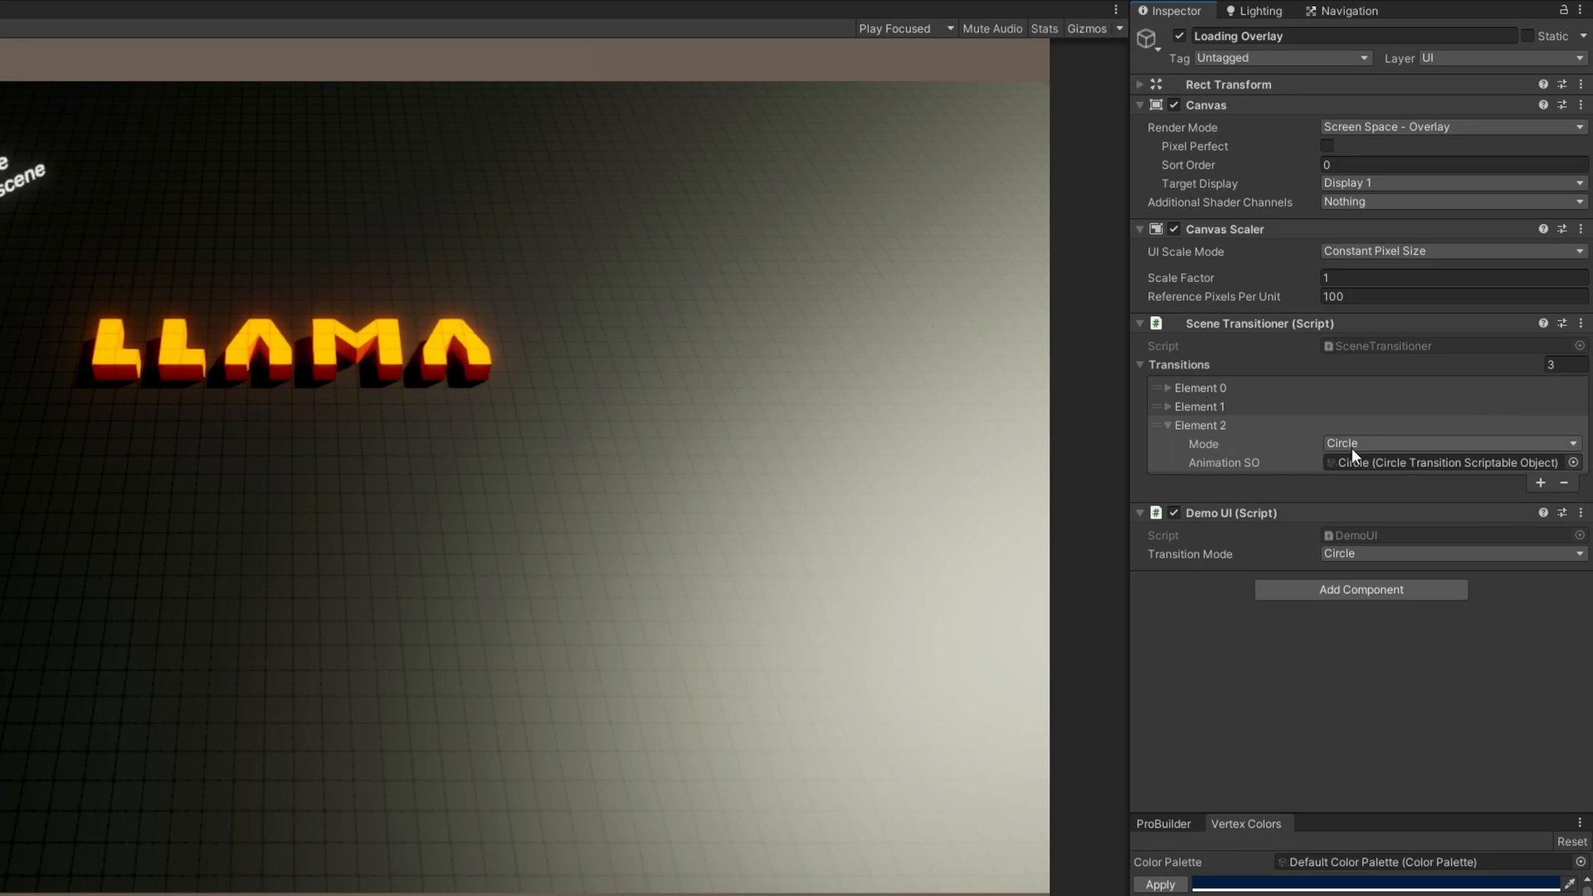
pyautogui.moveTo(1416, 463)
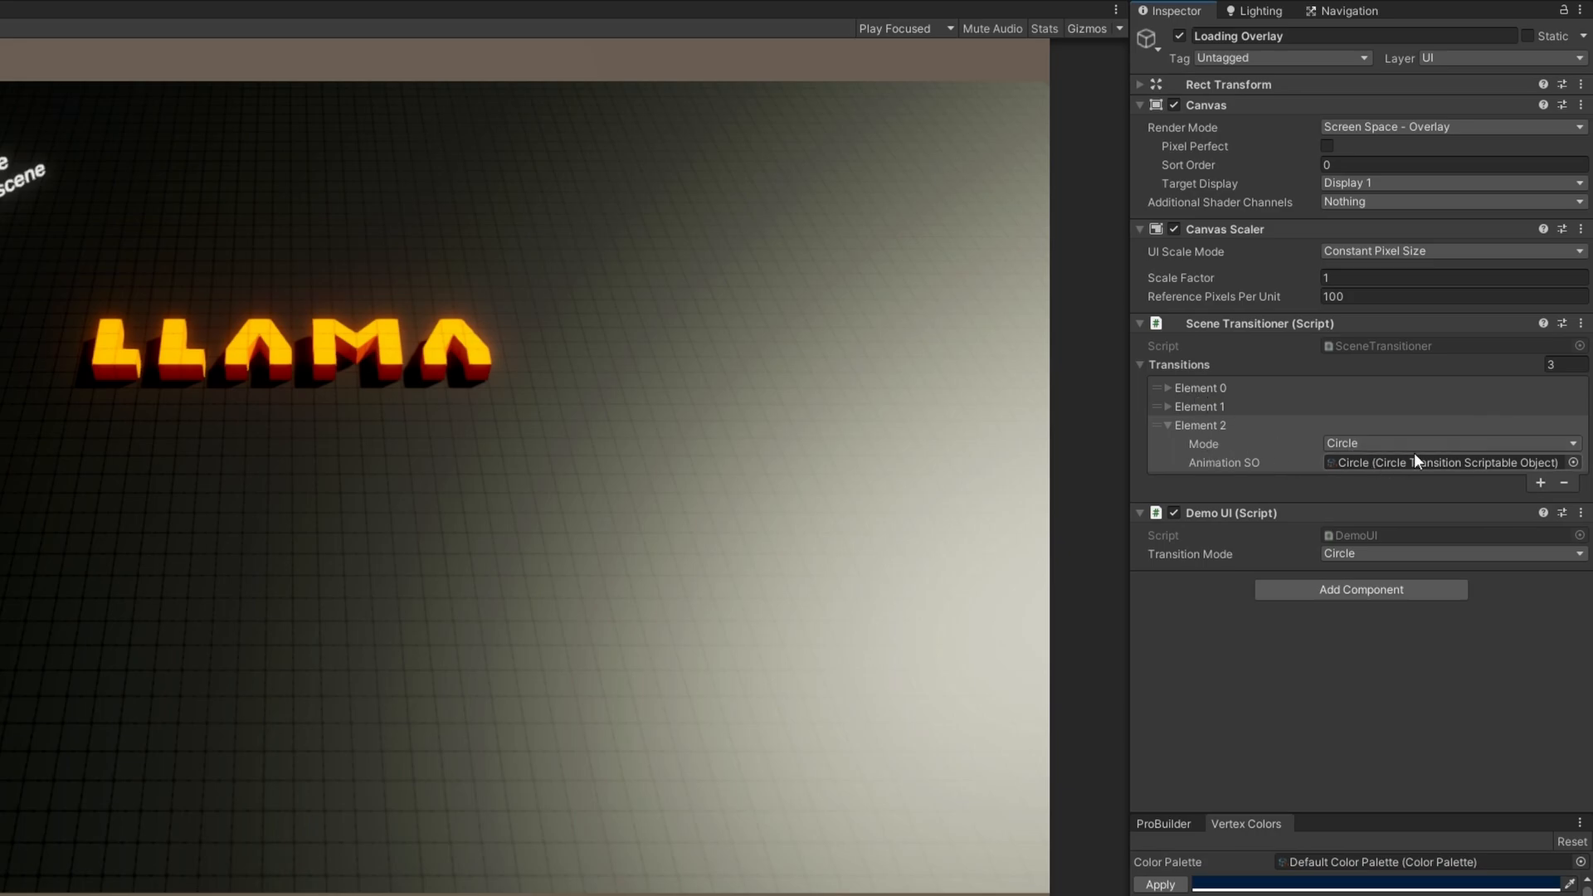
pyautogui.moveTo(1454, 474)
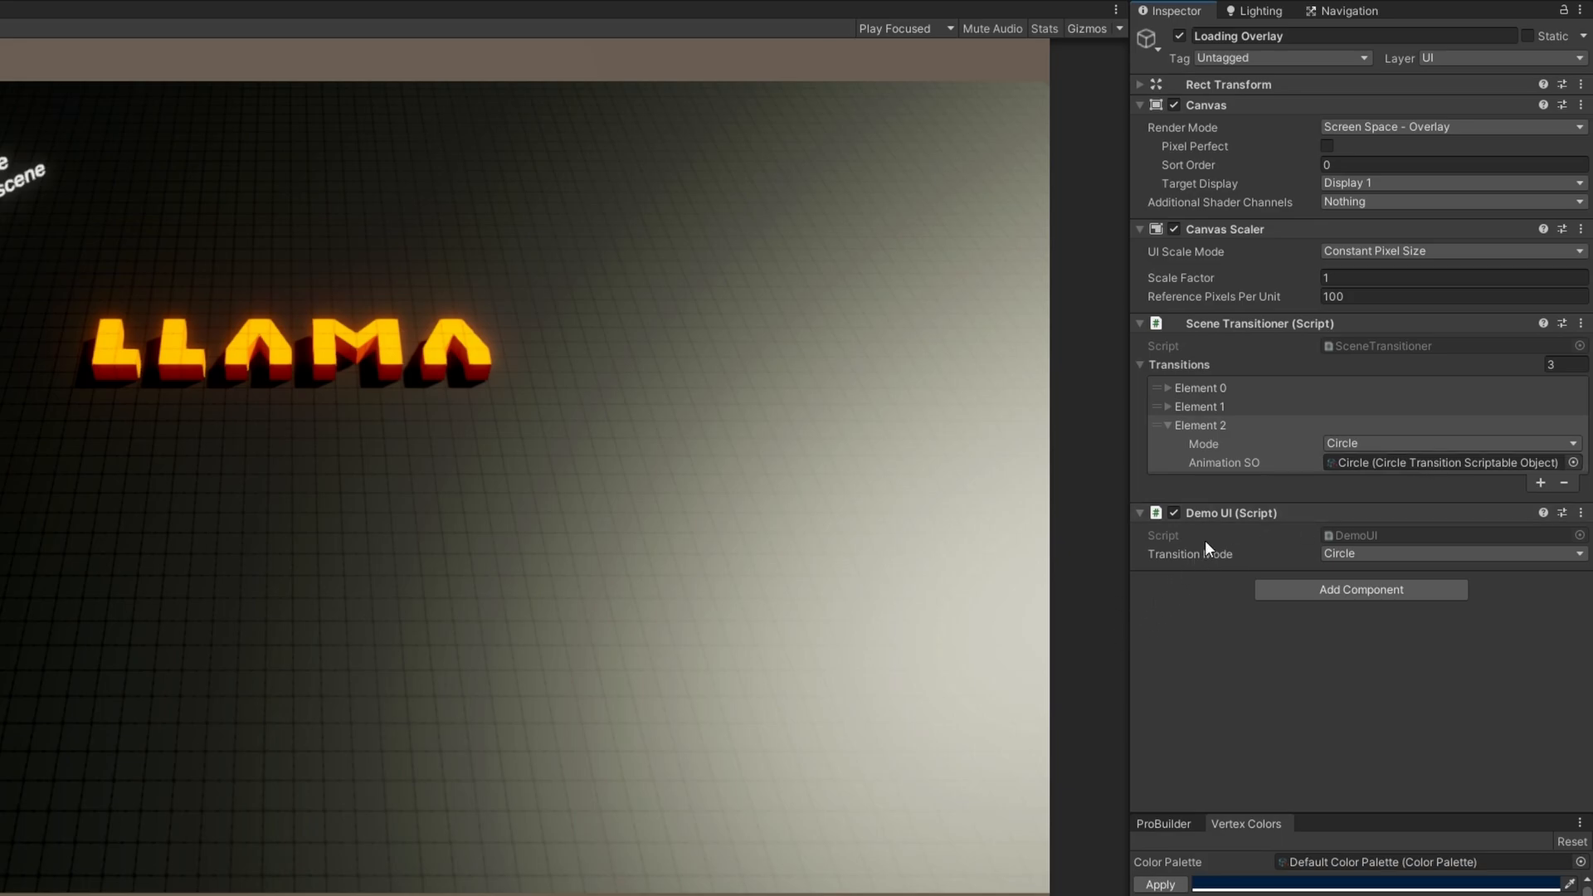
pyautogui.moveTo(1210, 550)
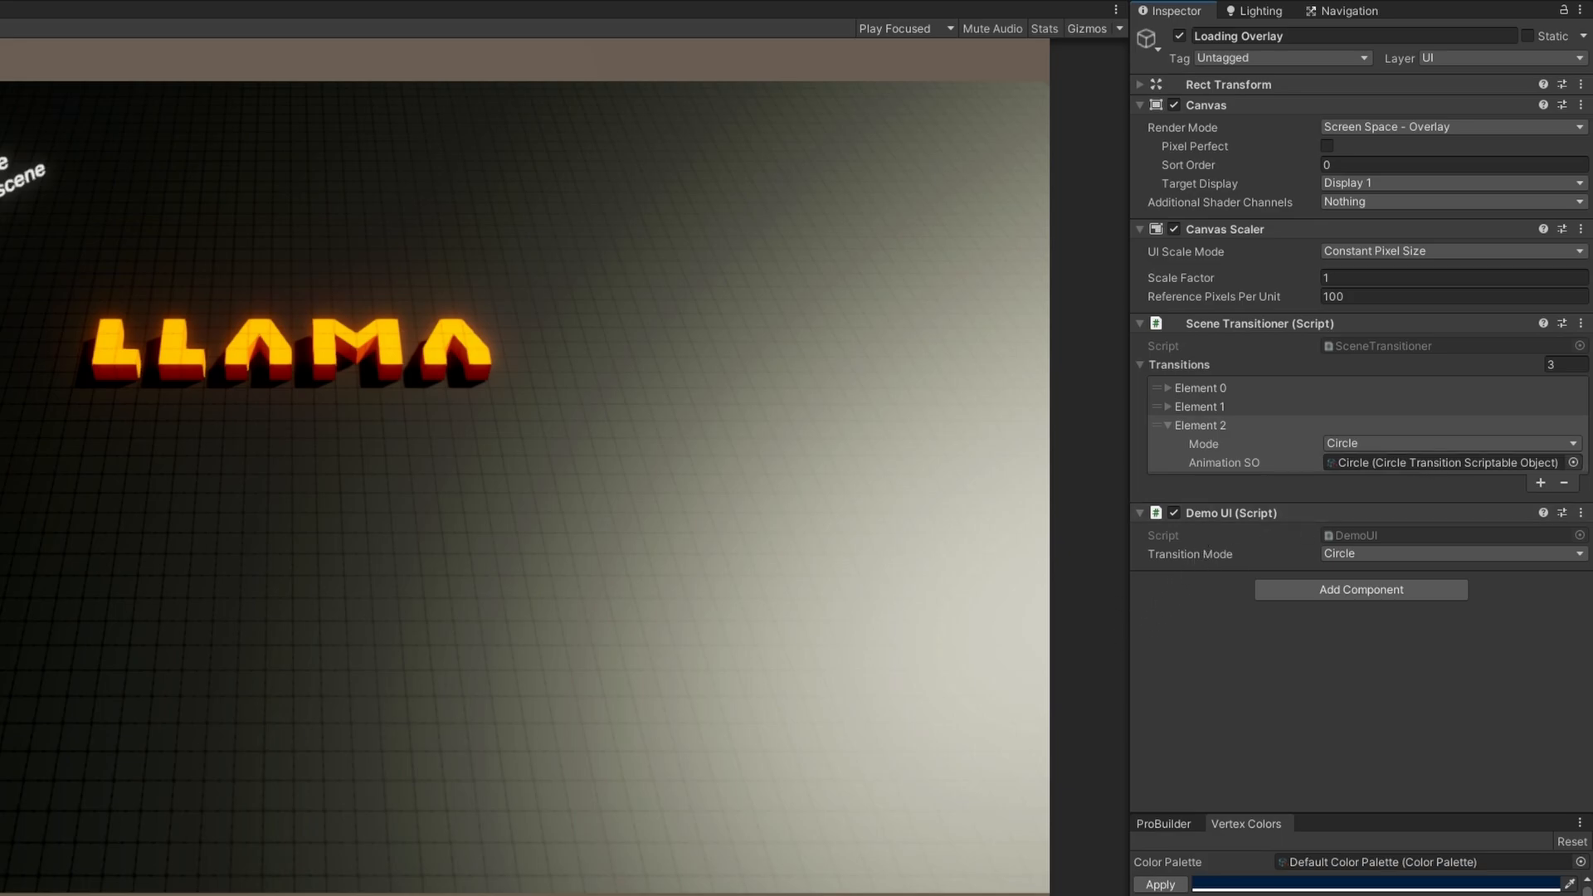
pyautogui.rightClick(446, 396)
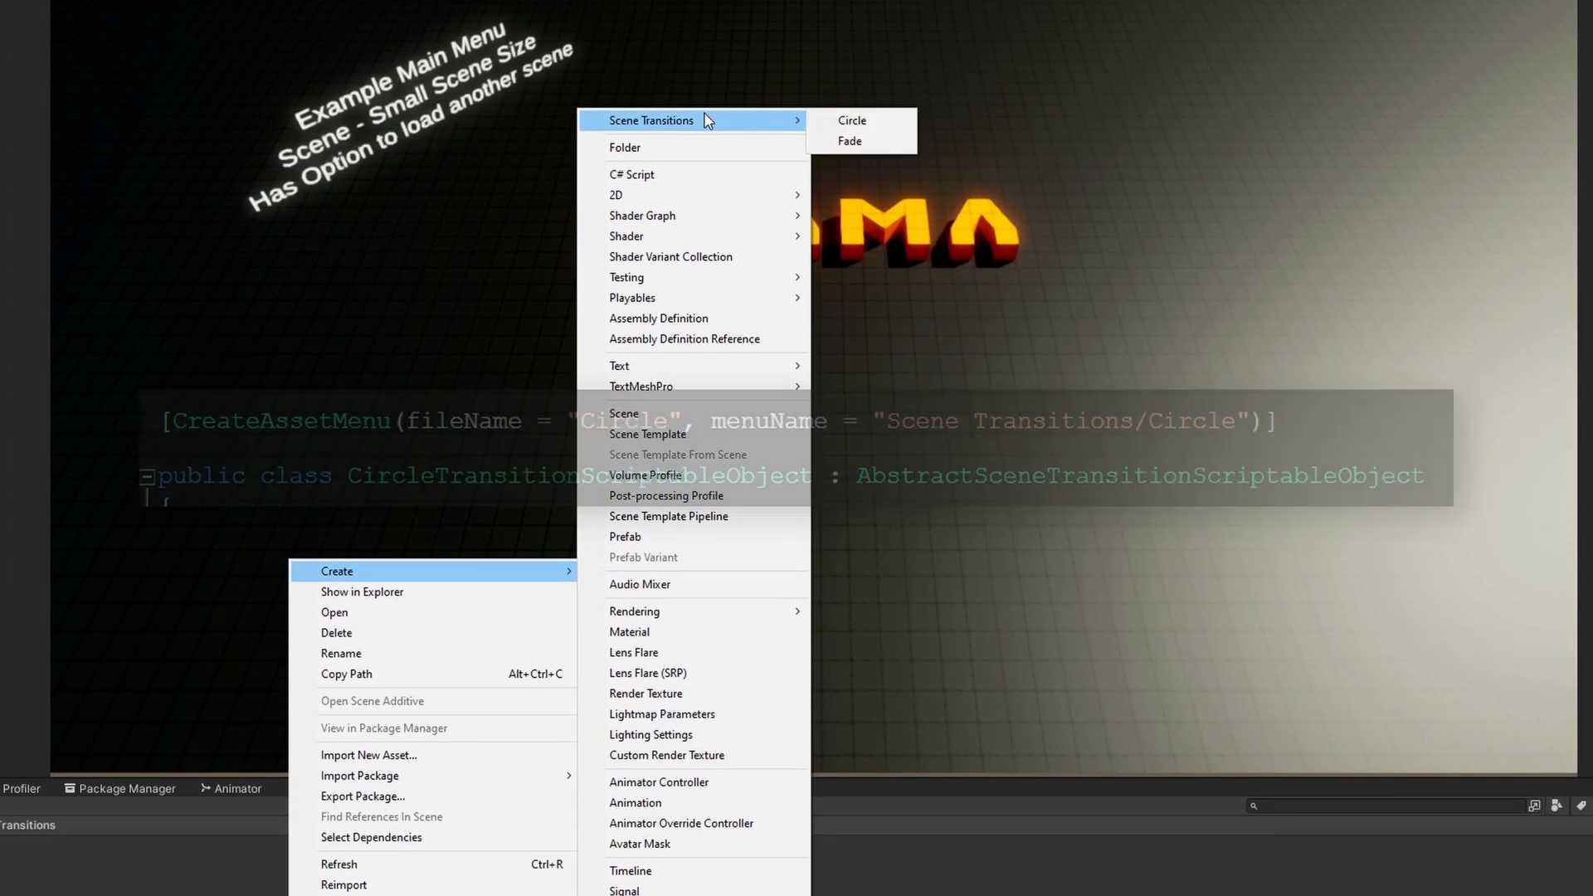
pyautogui.moveTo(862, 140)
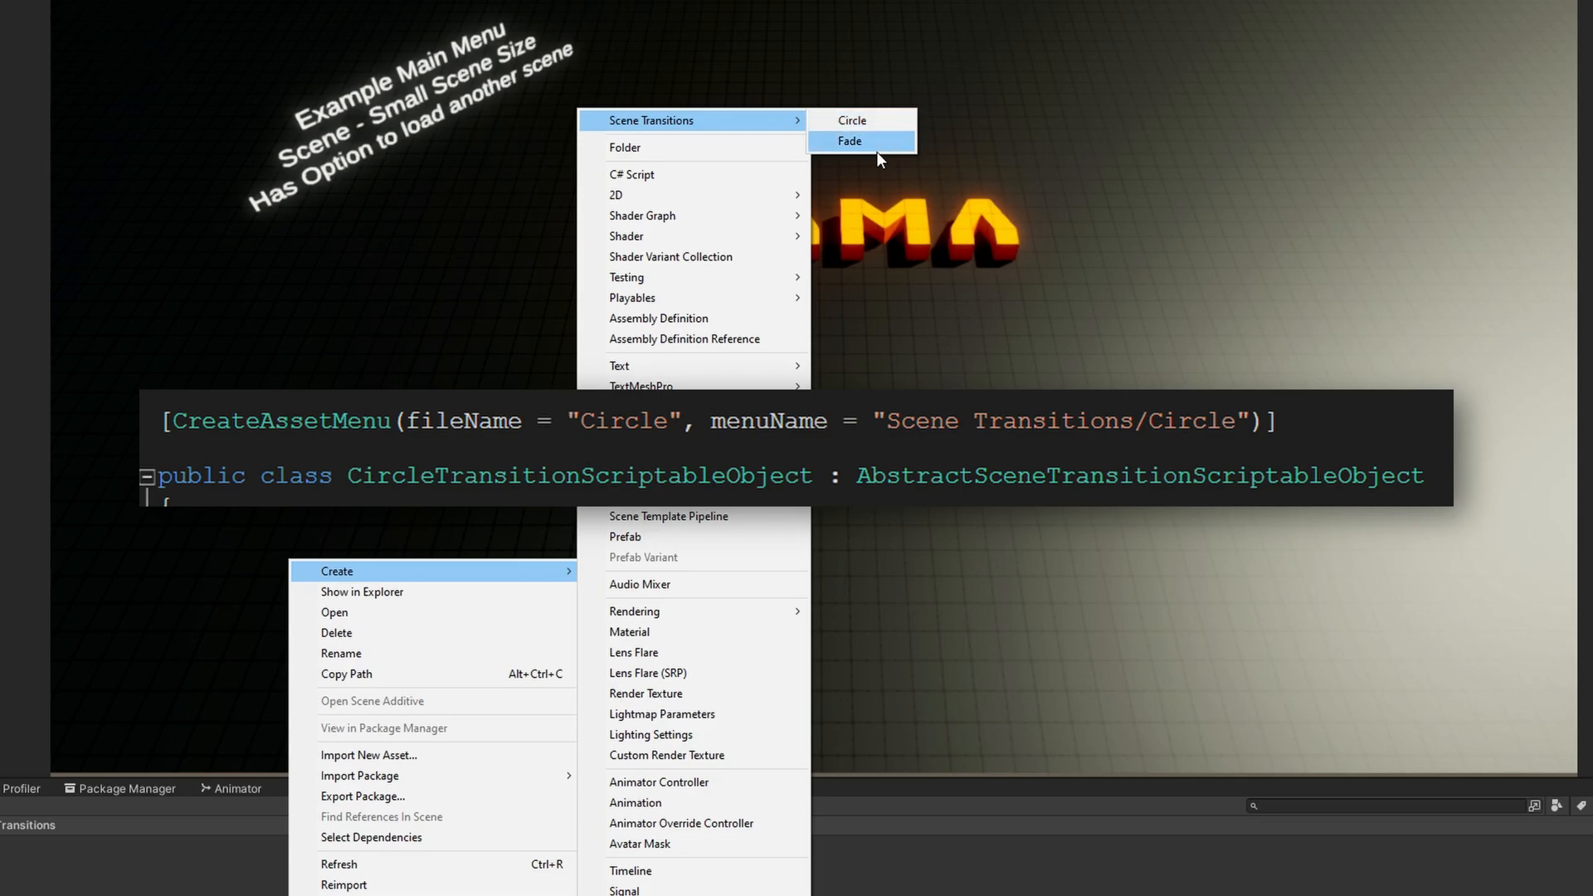
pyautogui.moveTo(880, 151)
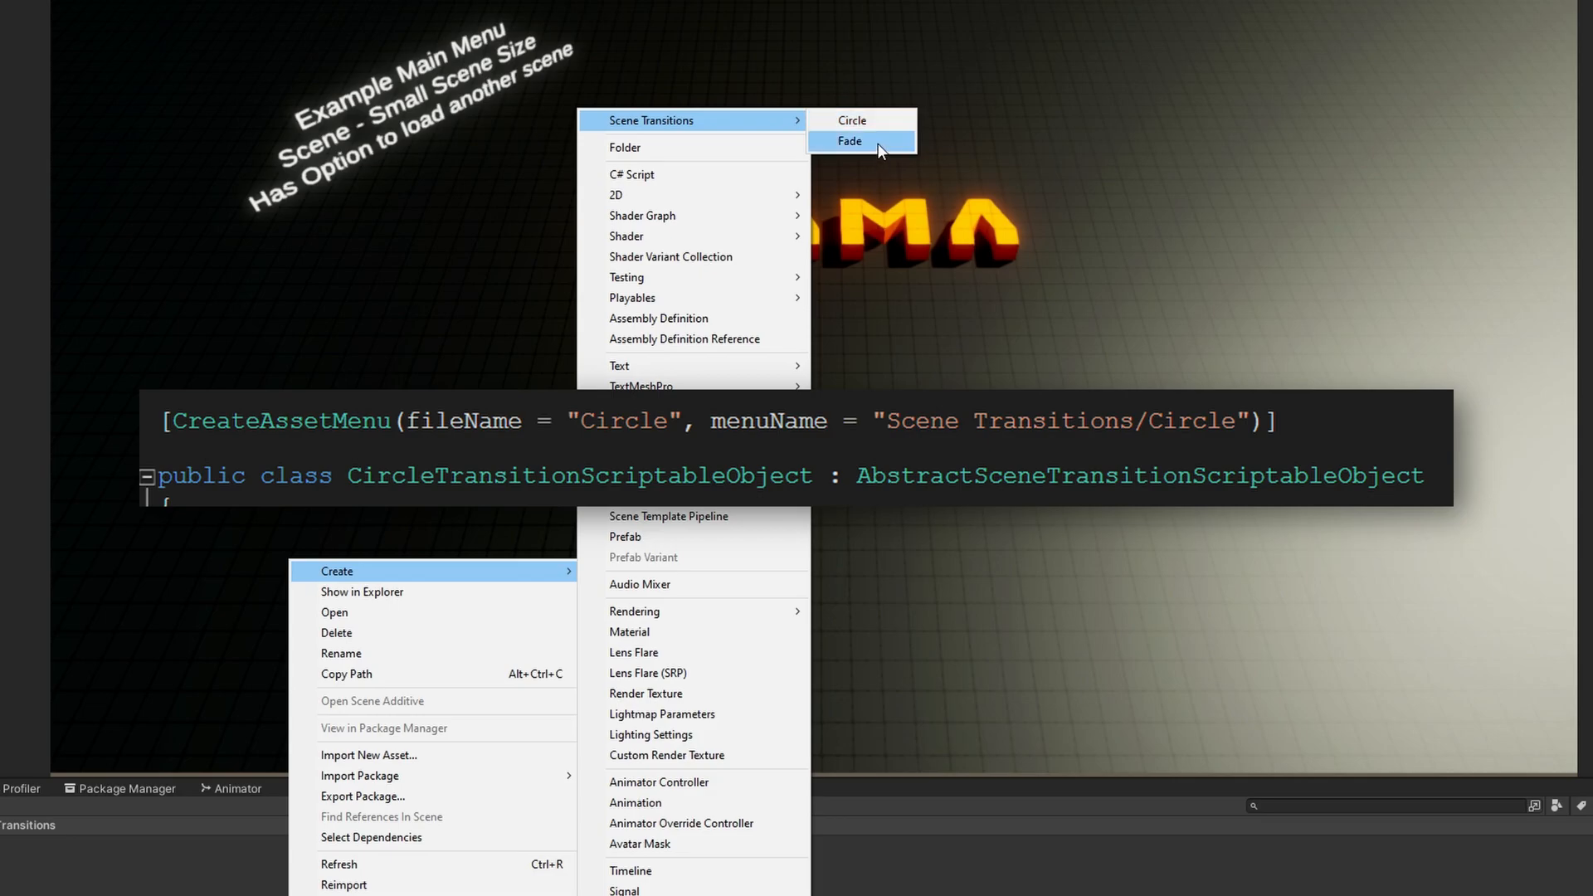